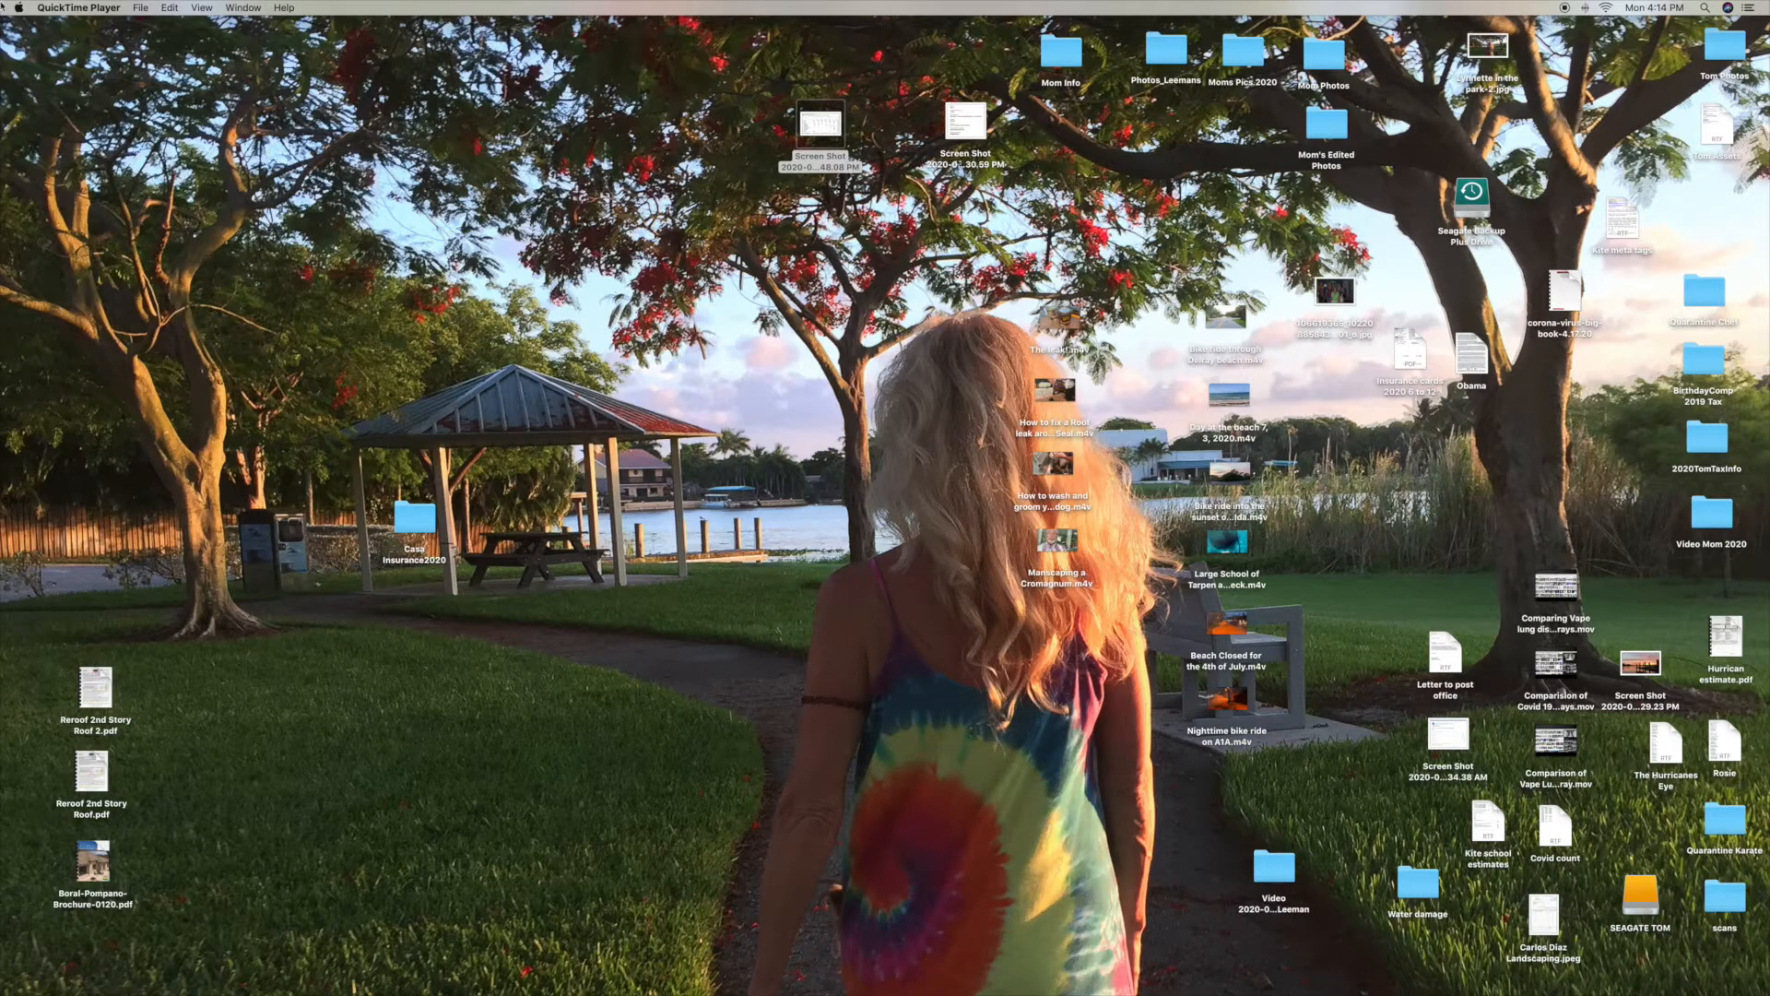
mouse_move(17, 16)
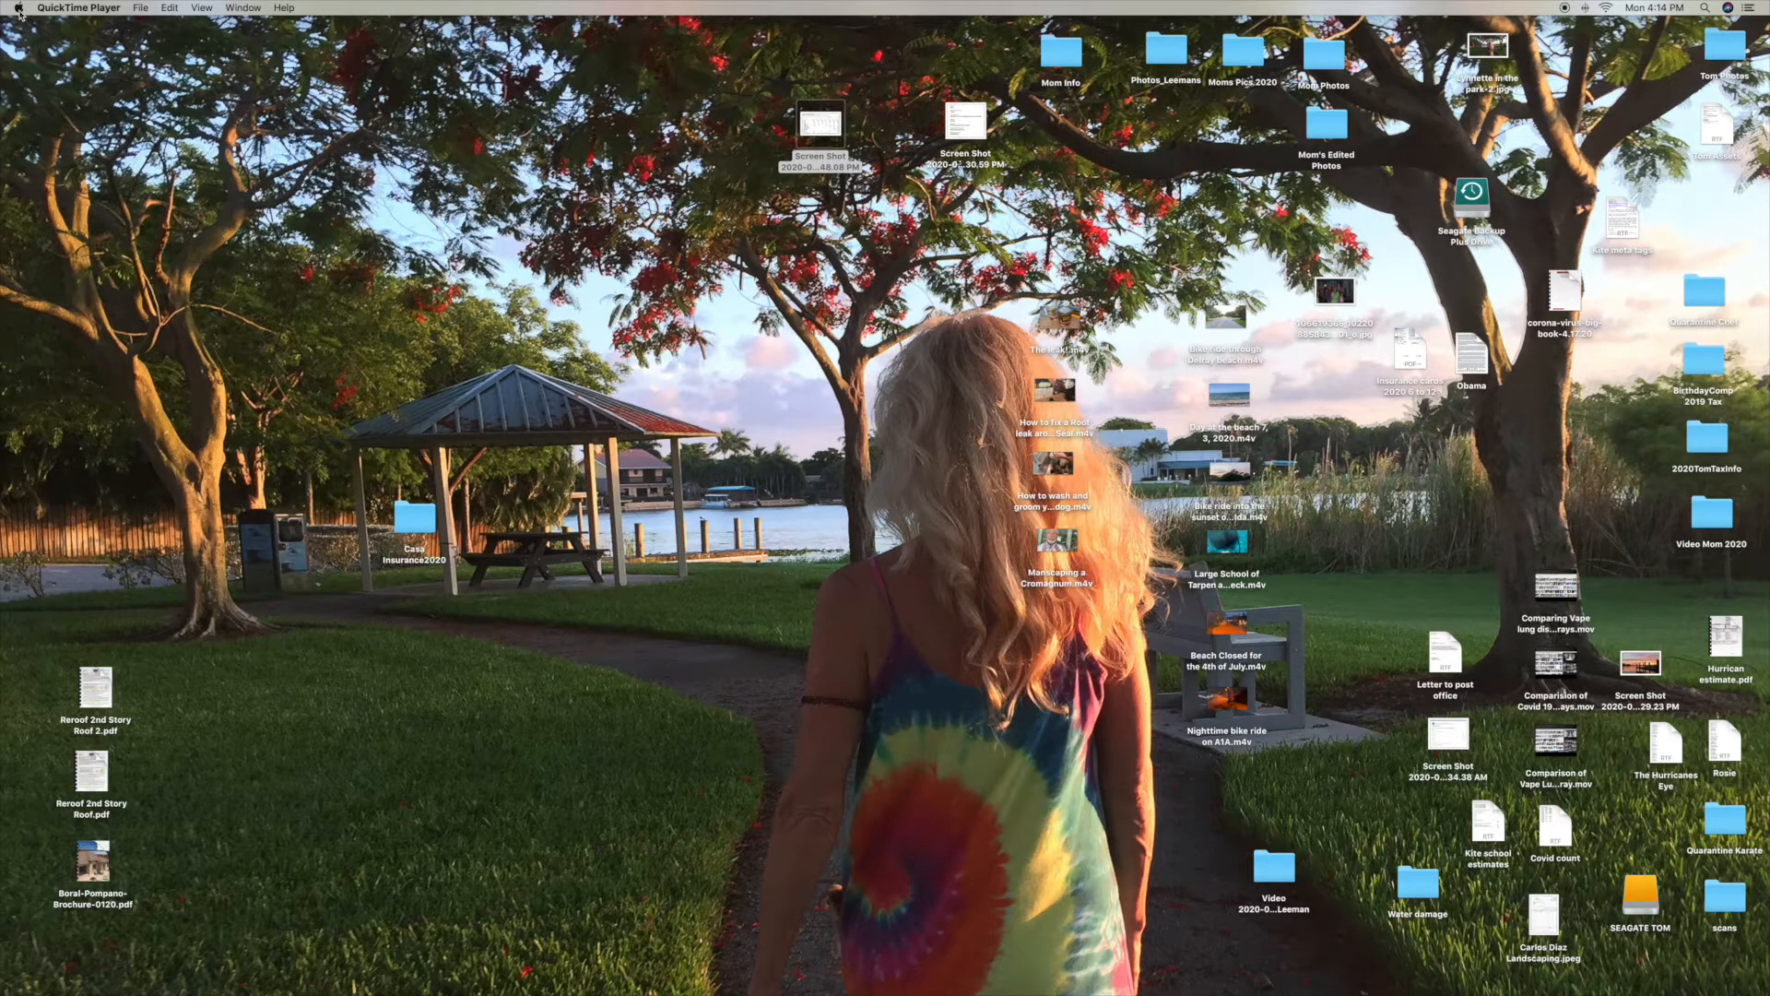
Show the Canon TS5000 series scan settings in System Preferences' Printers & Scanners.
left_click(19, 8)
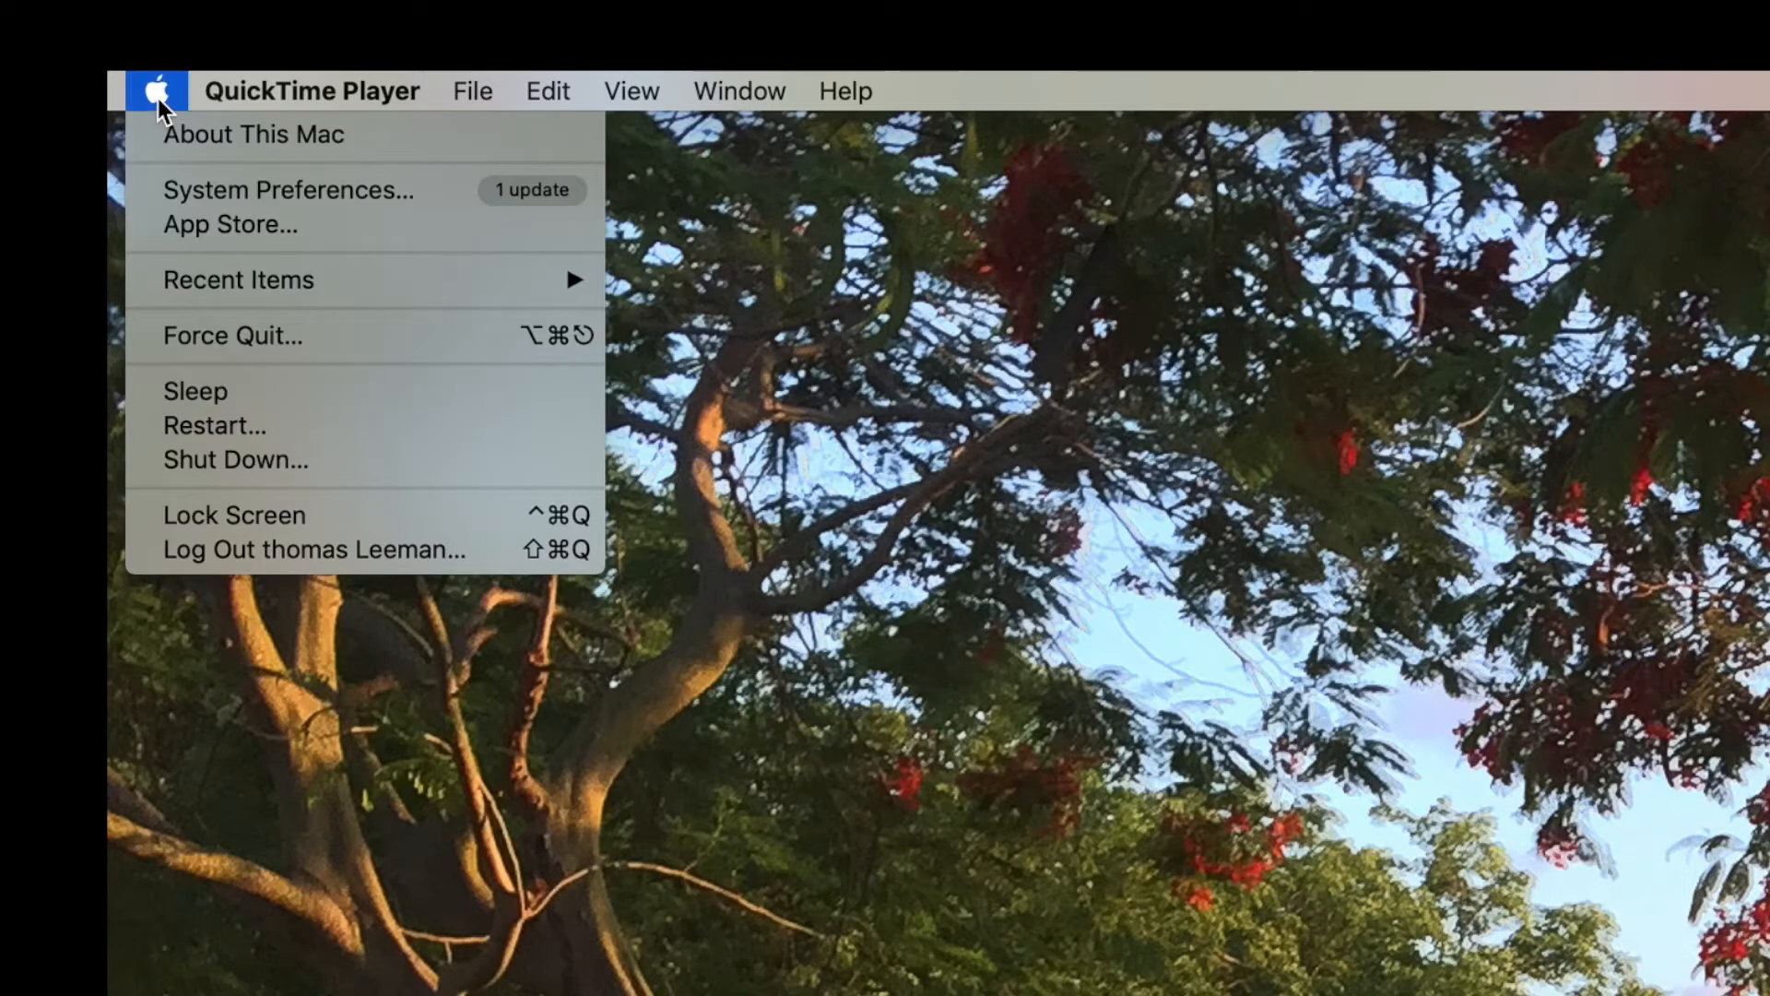
left_click(289, 190)
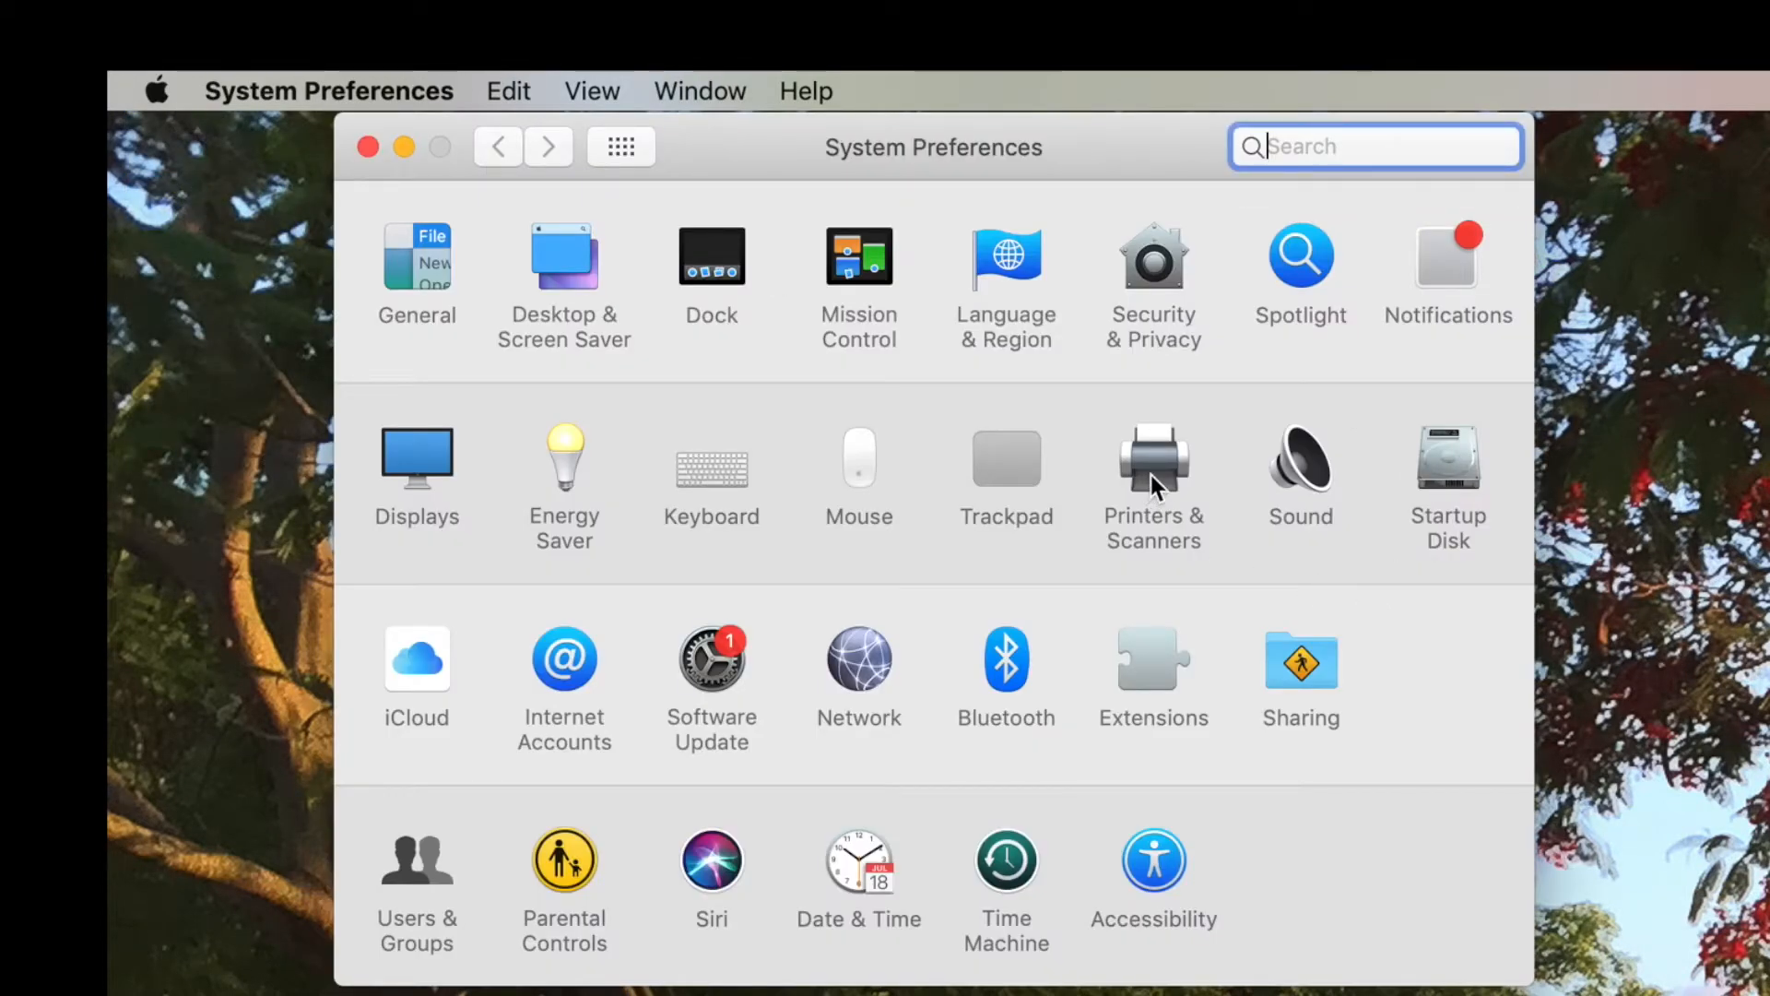
left_click(1152, 458)
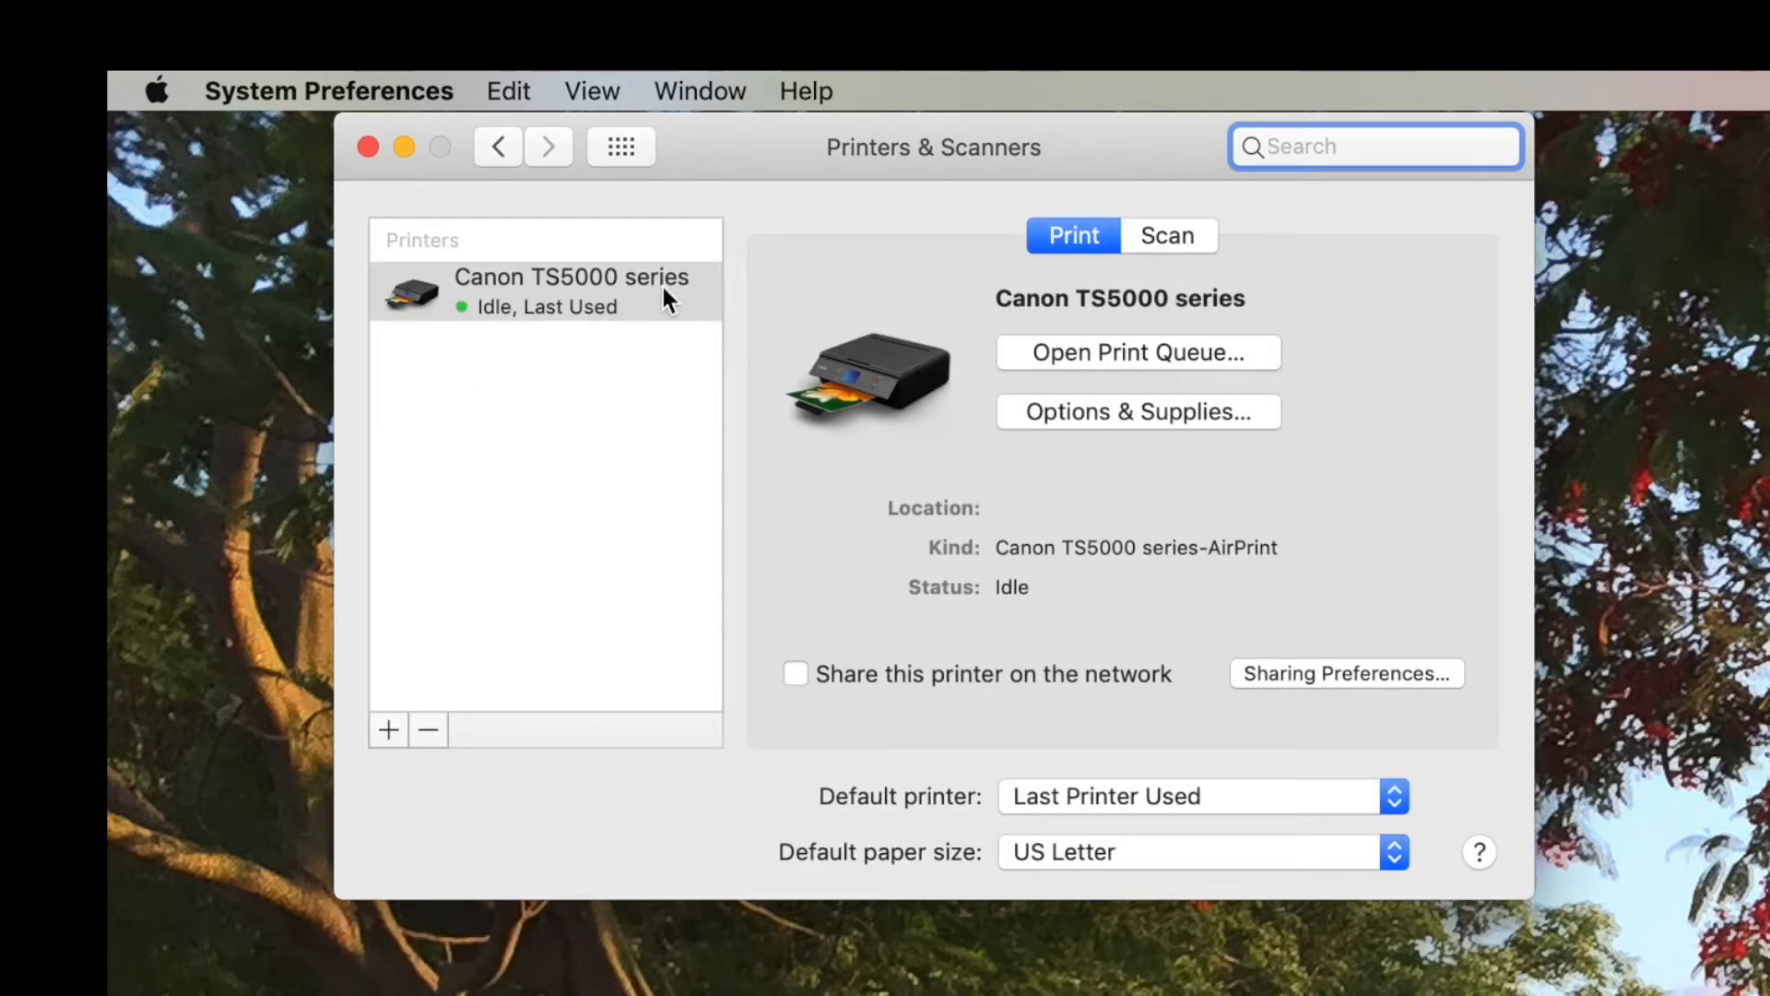
left_click(1168, 235)
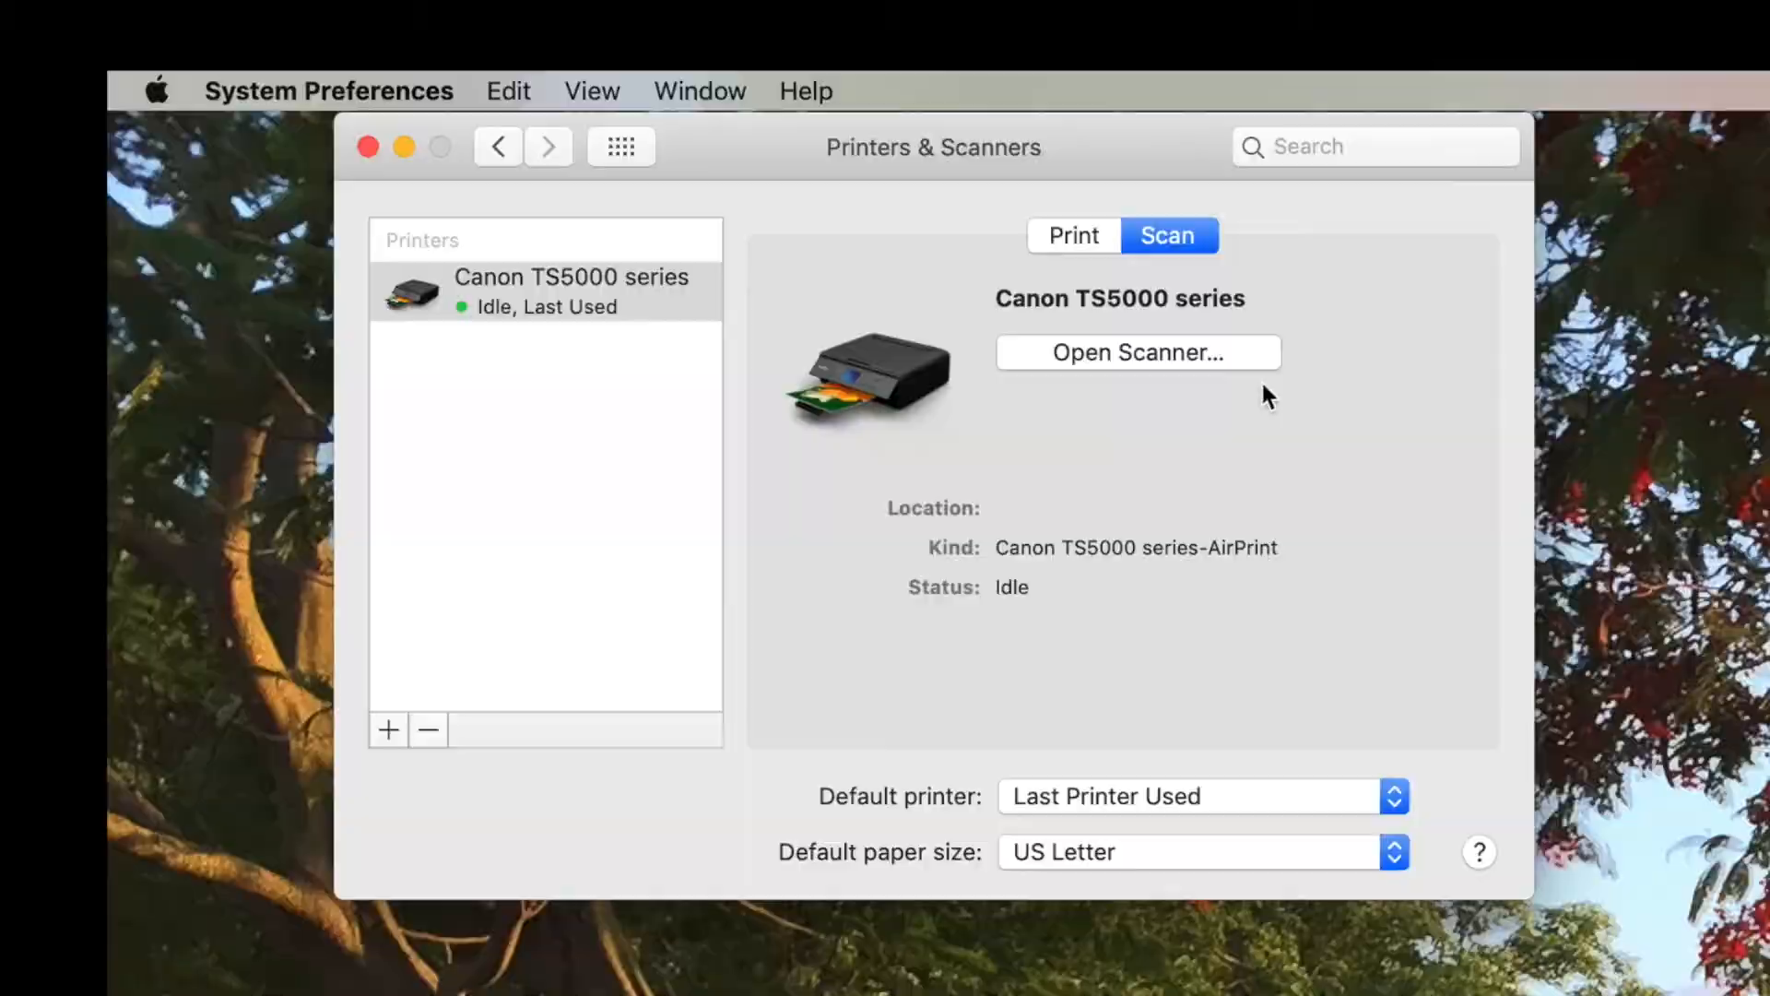
Launch Scanner and name the 1,200 dpi desktop scan 'Mom & Denise'.
left_click(1138, 352)
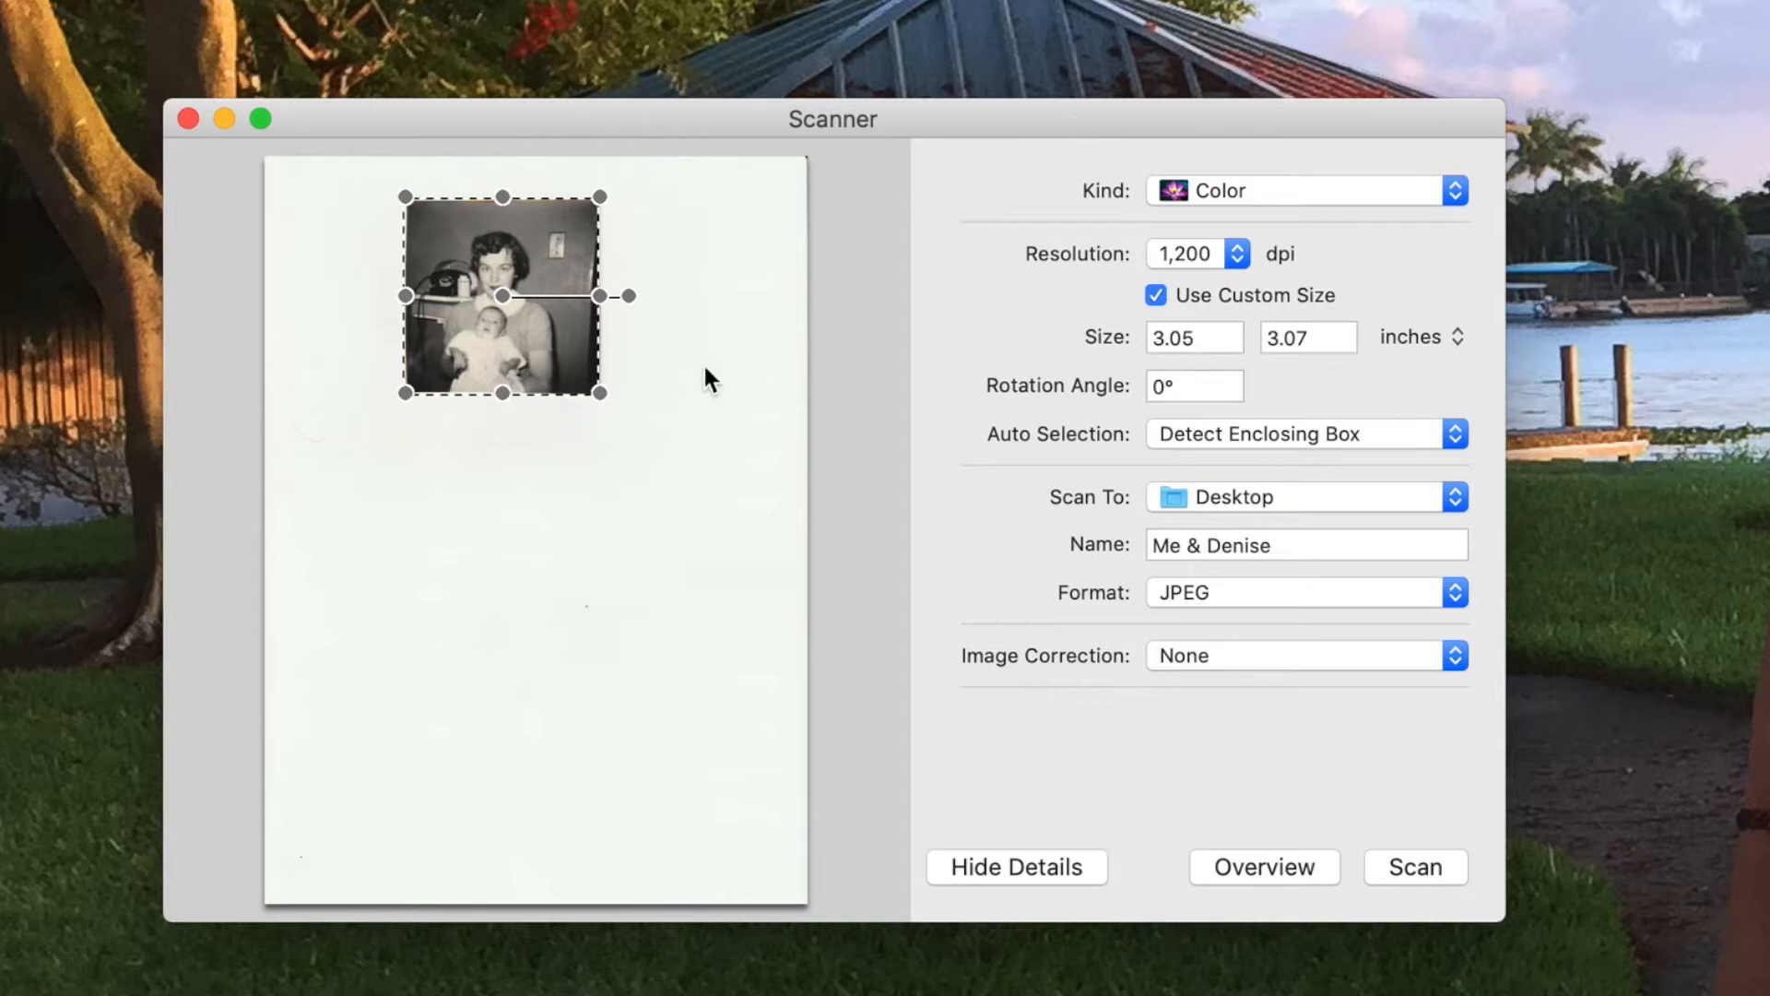
mouse_move(1386, 454)
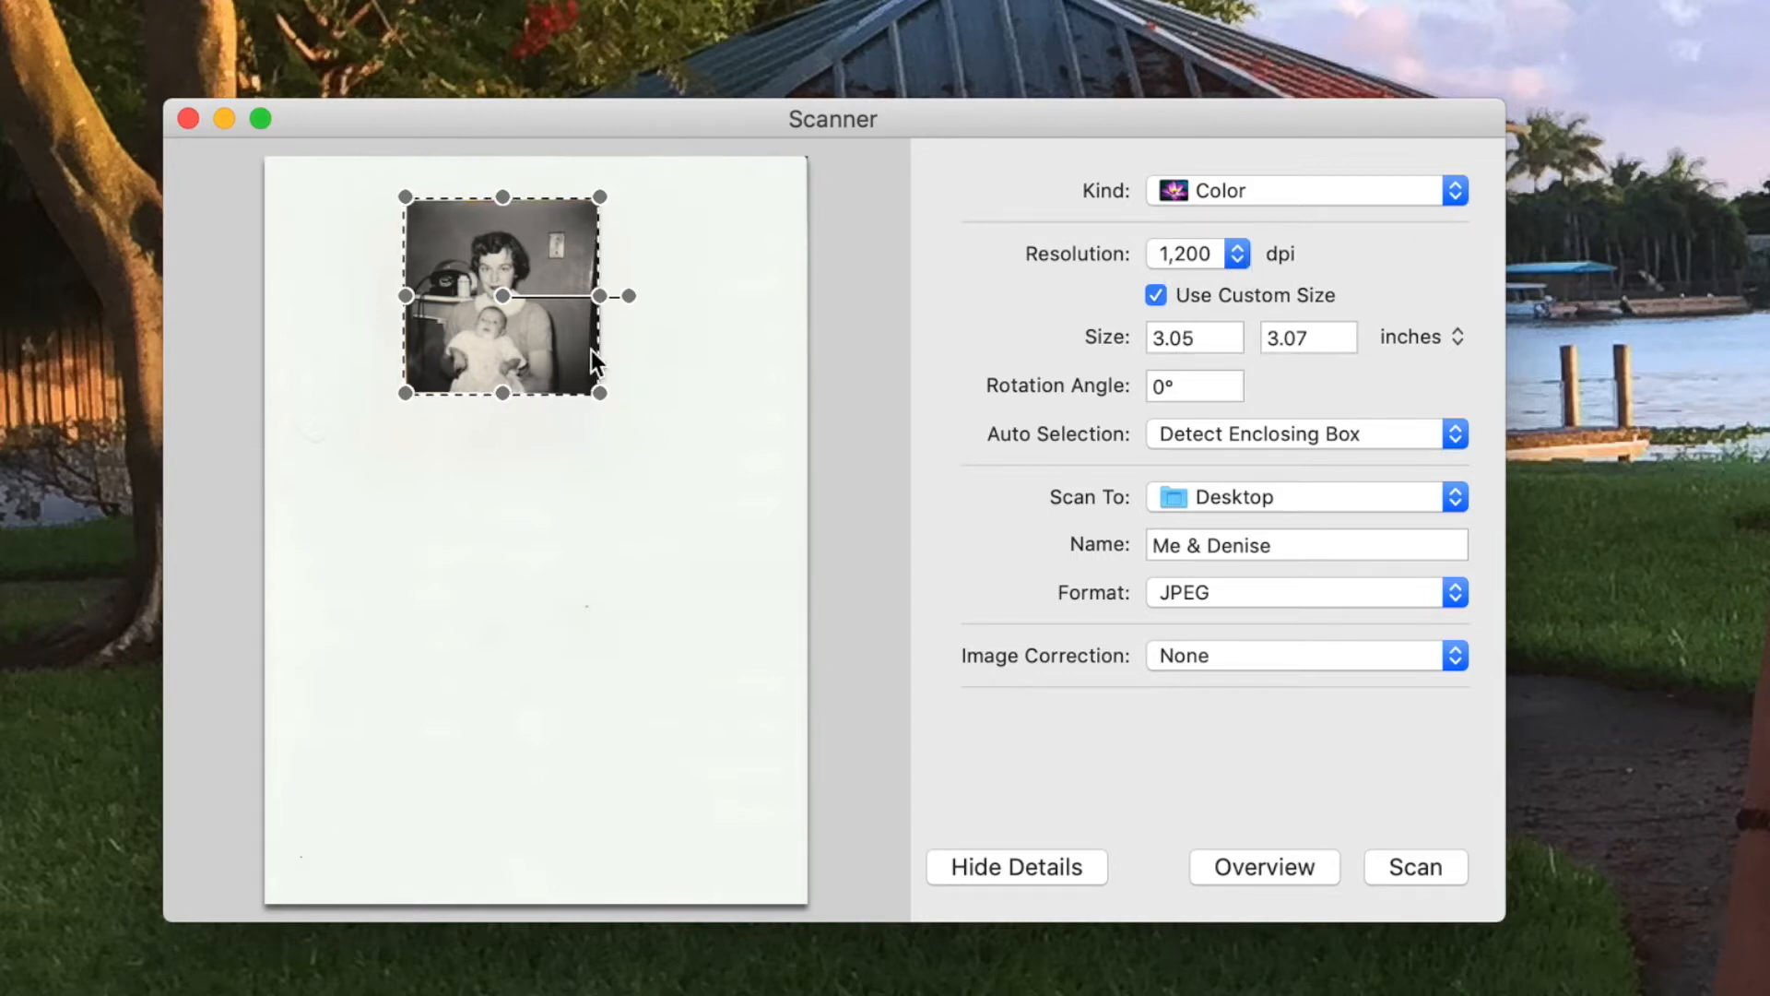
left_click(1306, 544)
type("om")
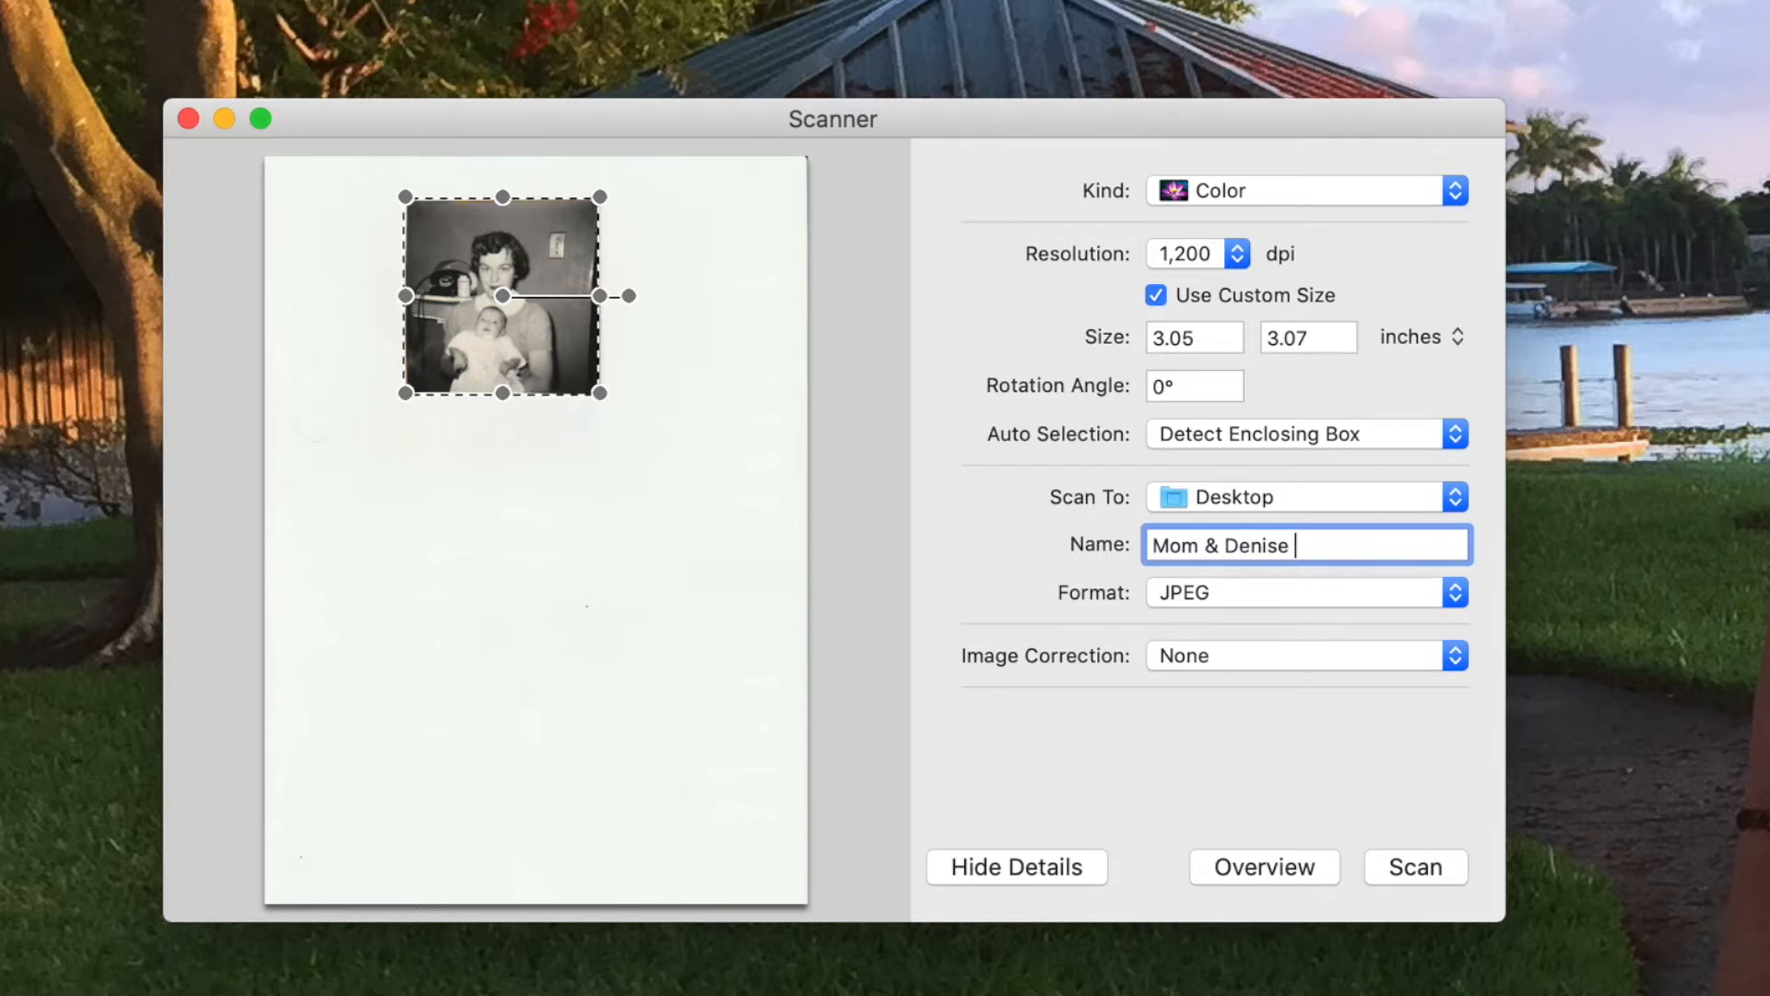
Append 1954 to the name, keeping JPEG format and Detect Enclosing Box.
type("1954")
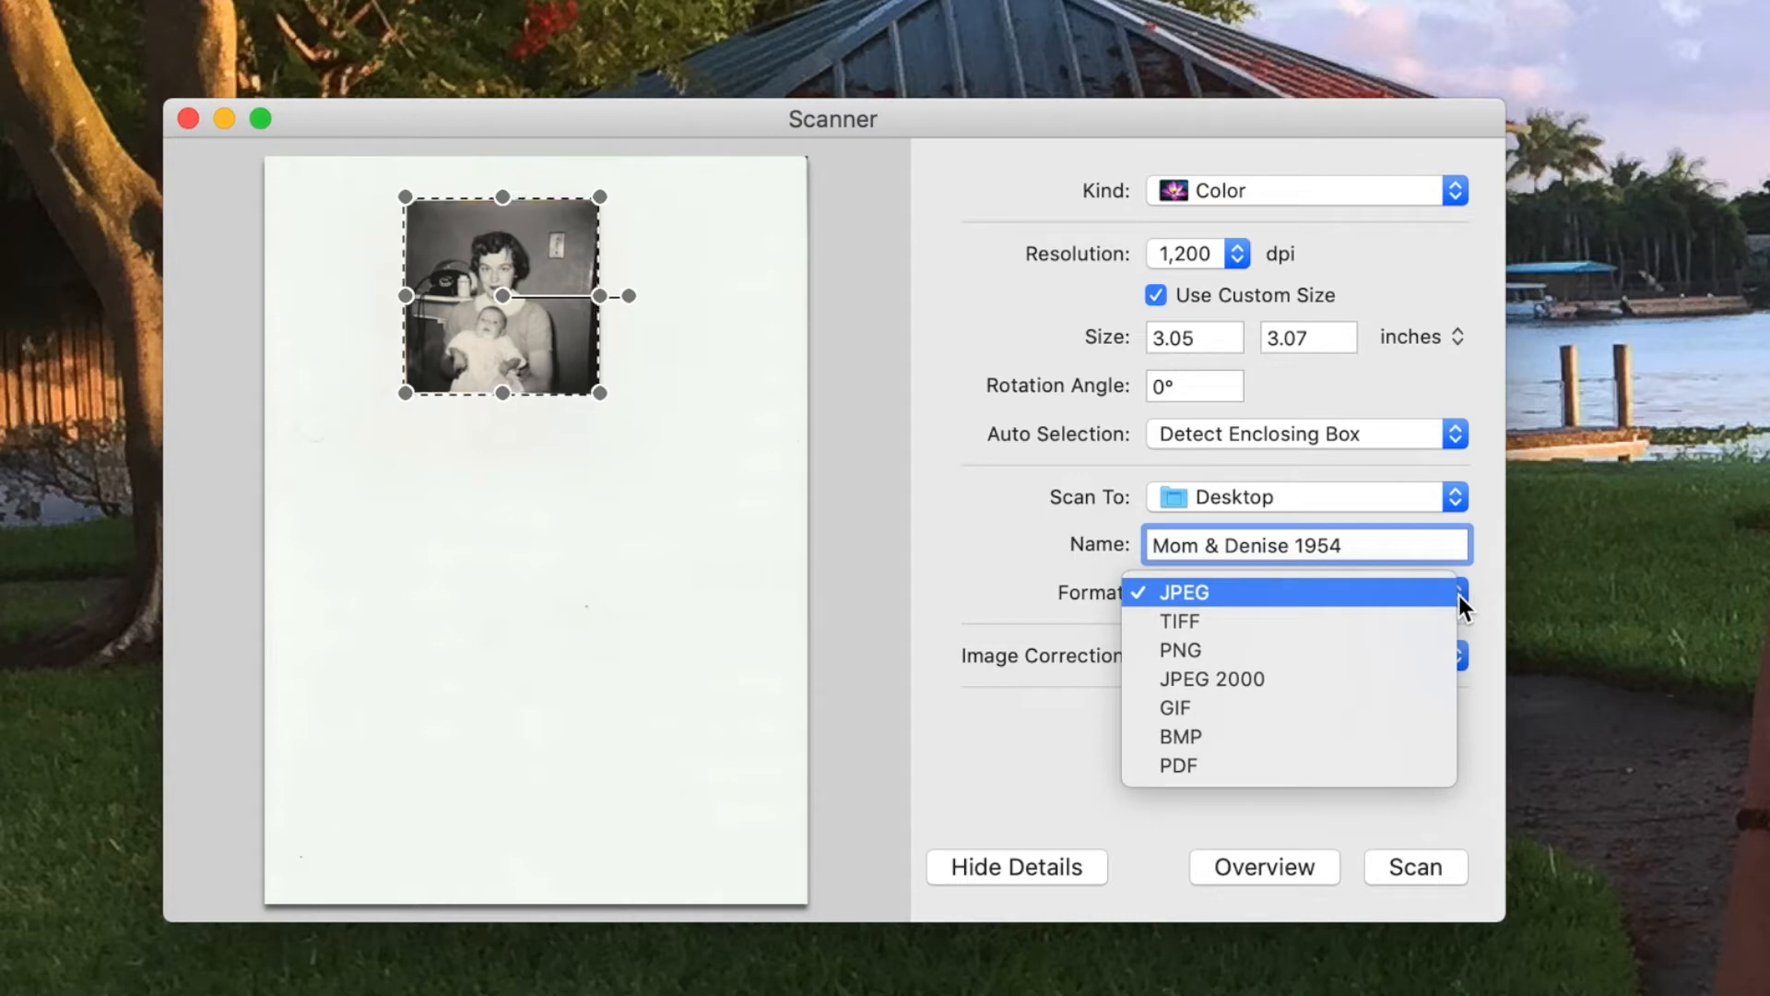
left_click(1181, 591)
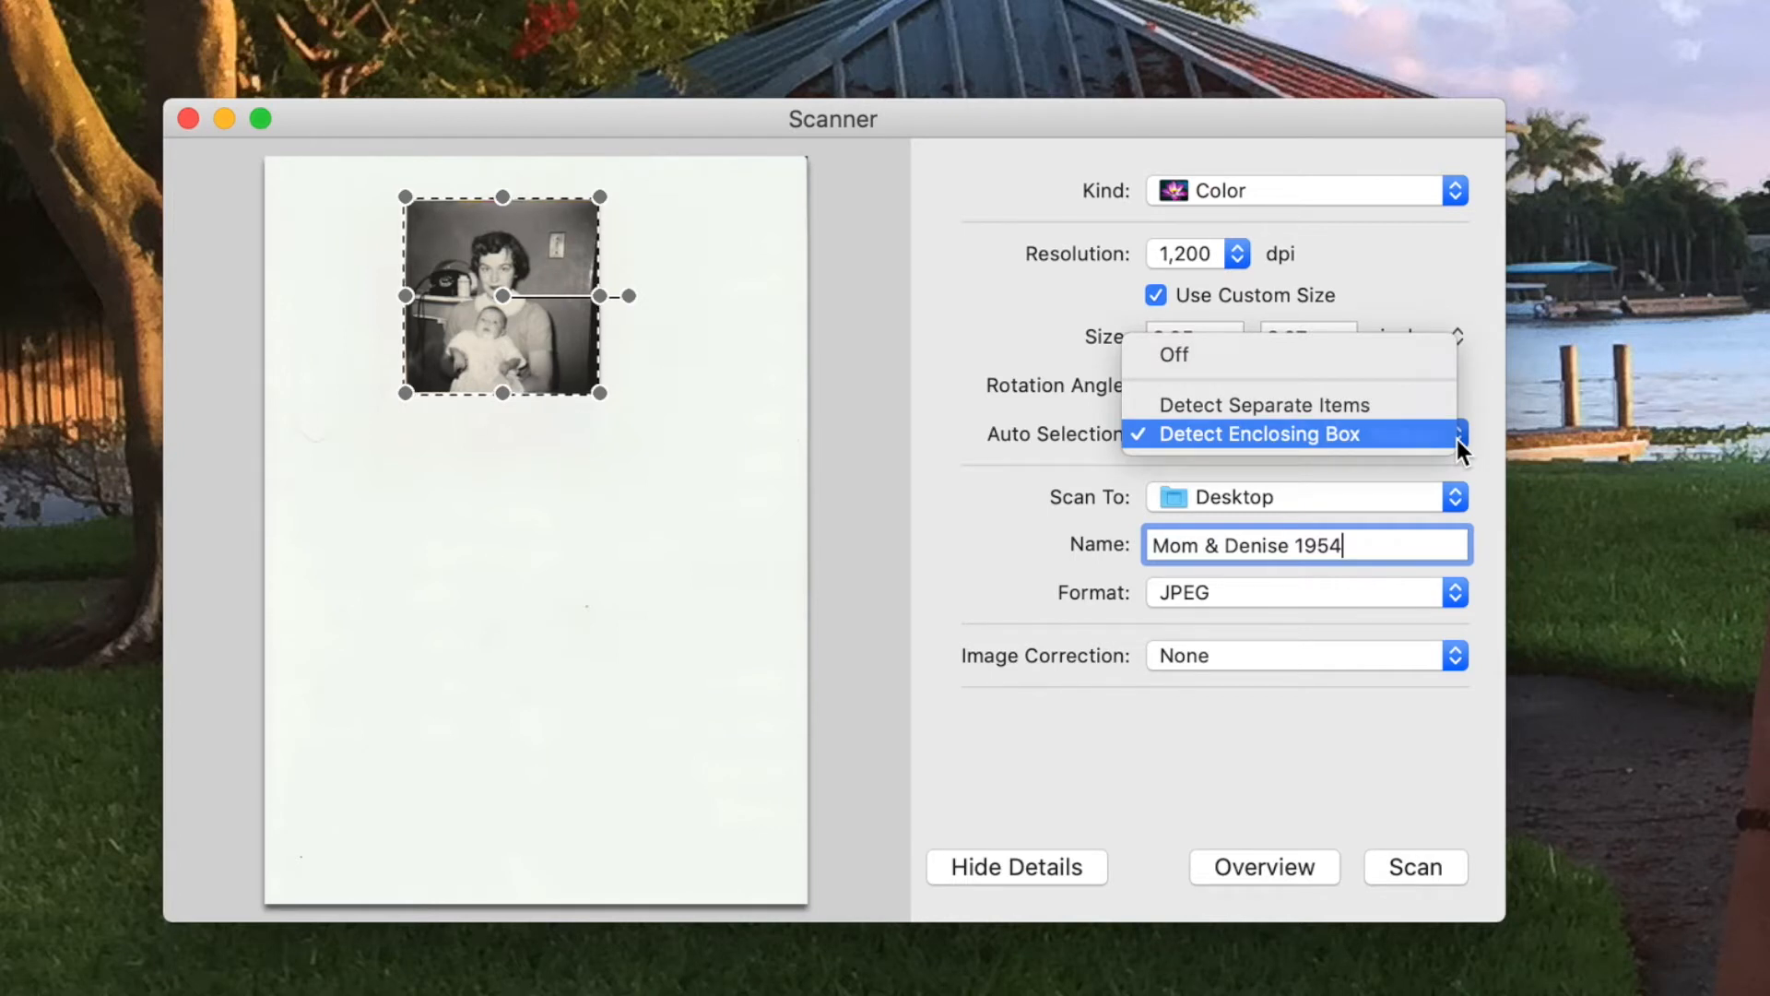
left_click(1264, 433)
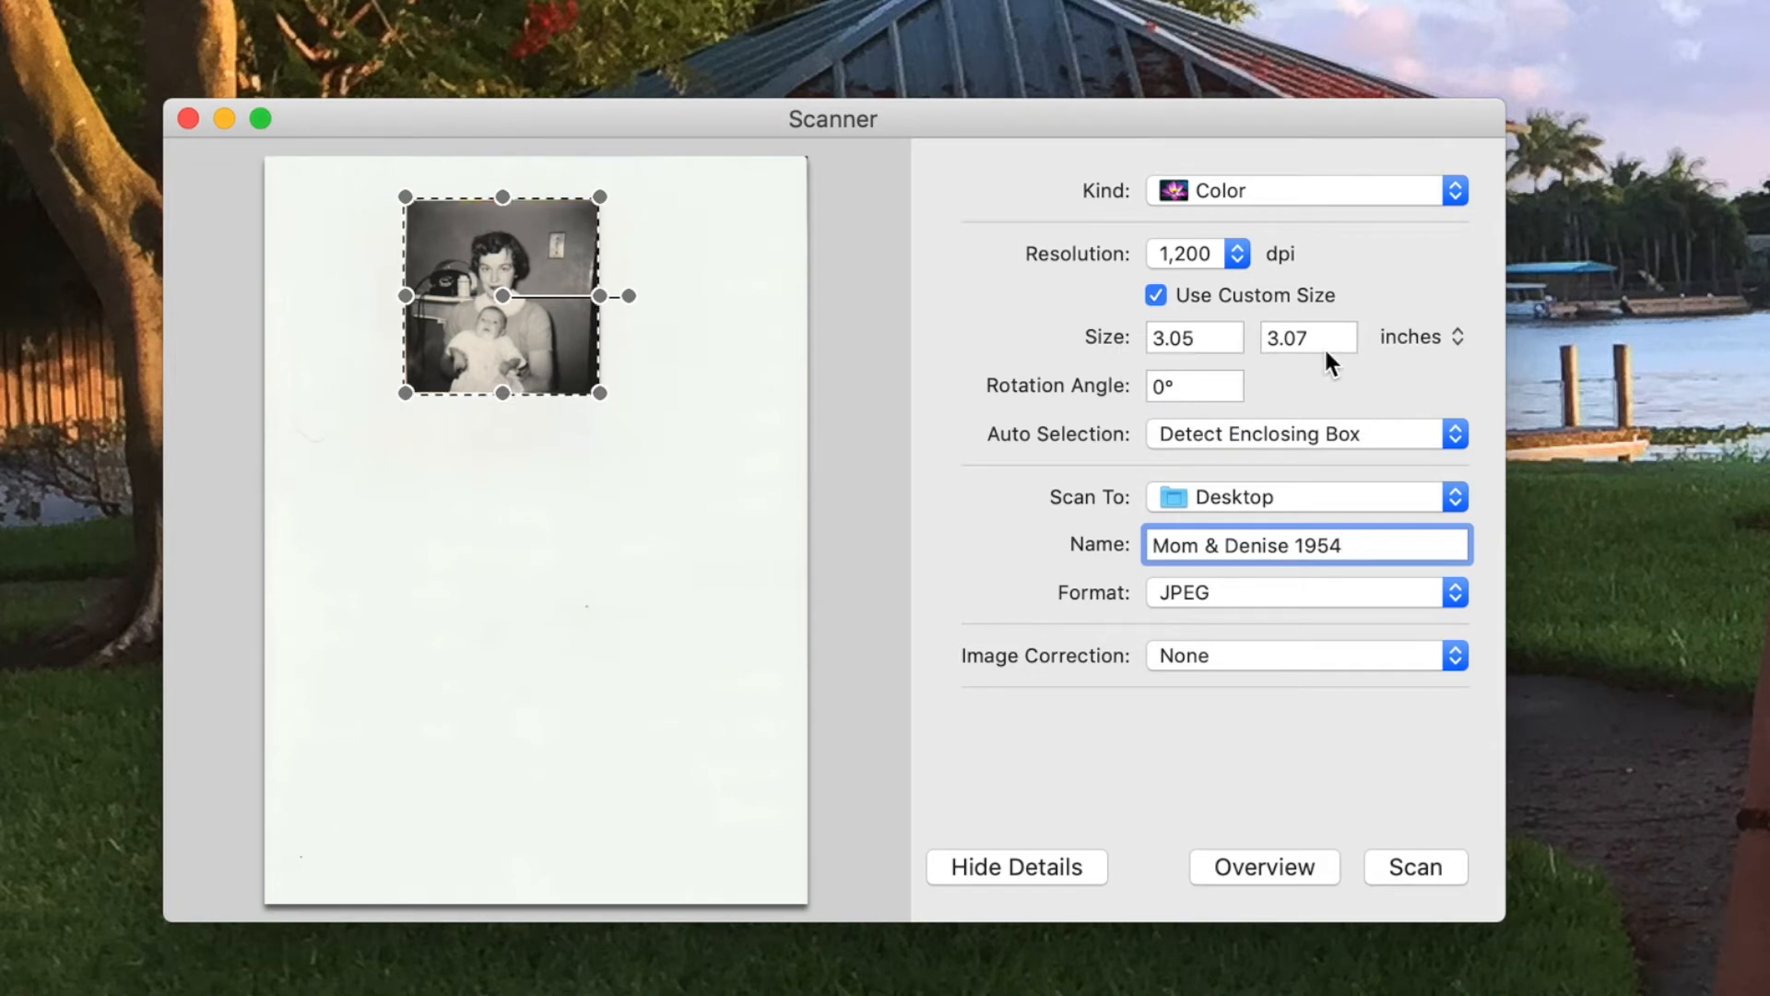
mouse_move(1353, 370)
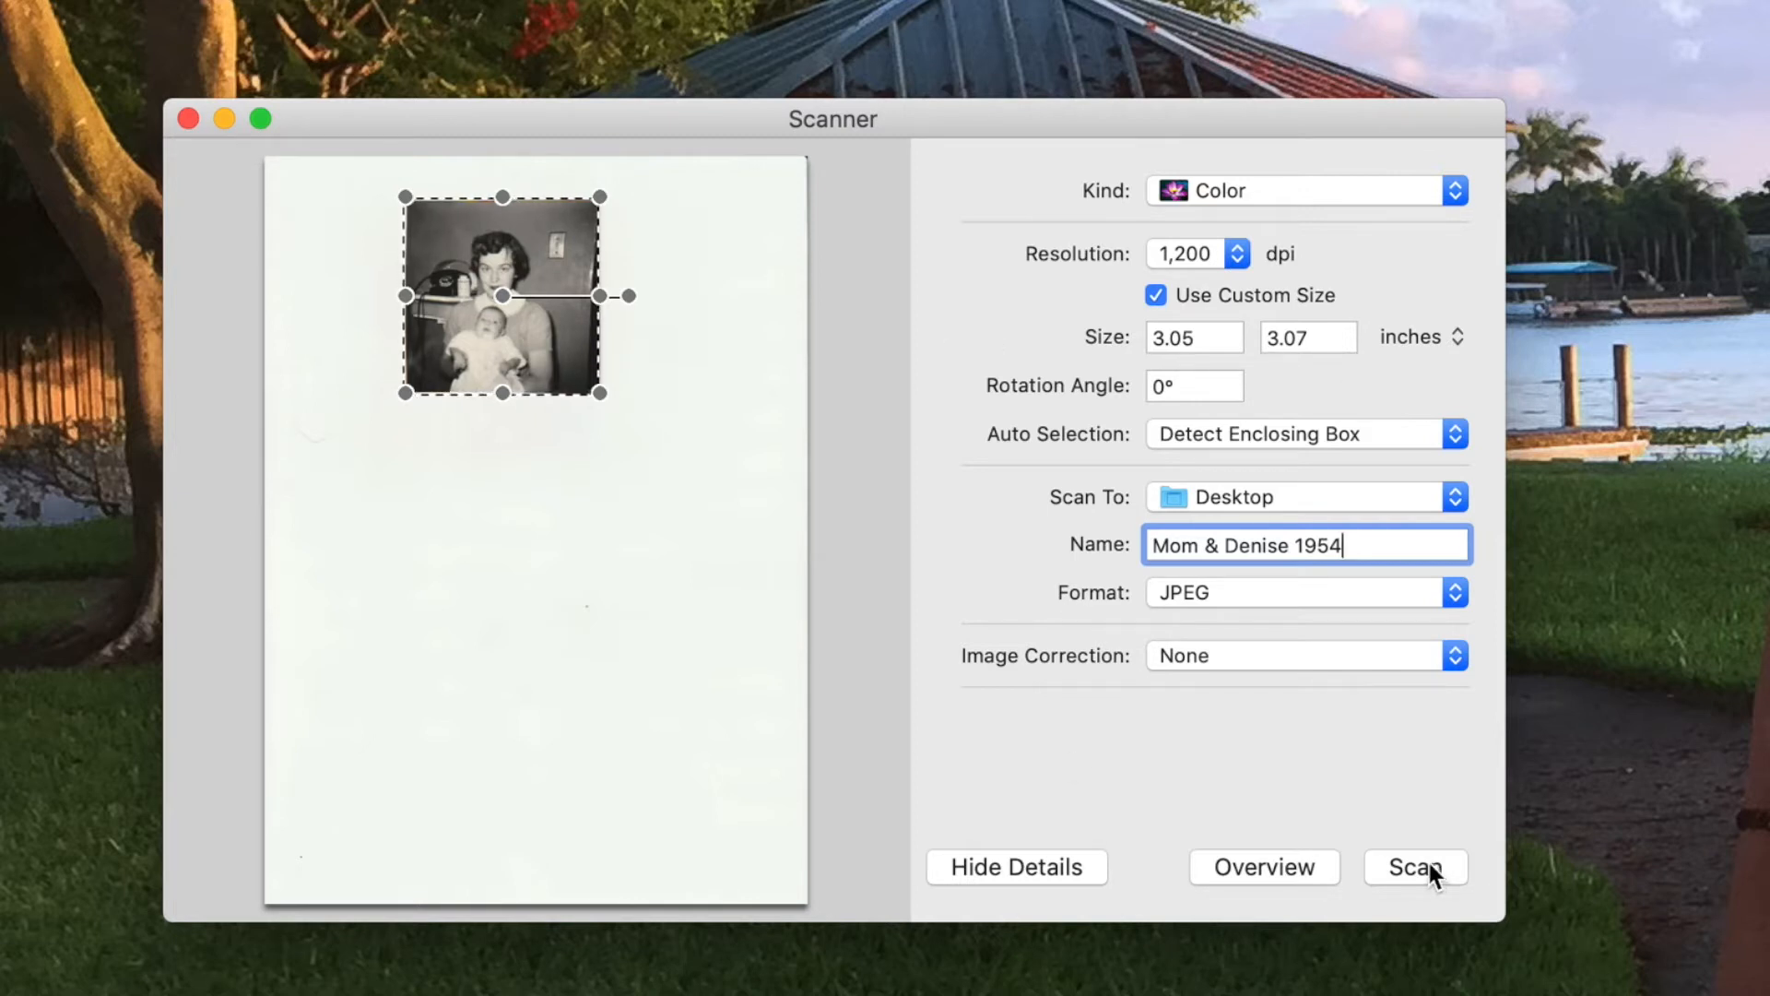
left_click(1415, 867)
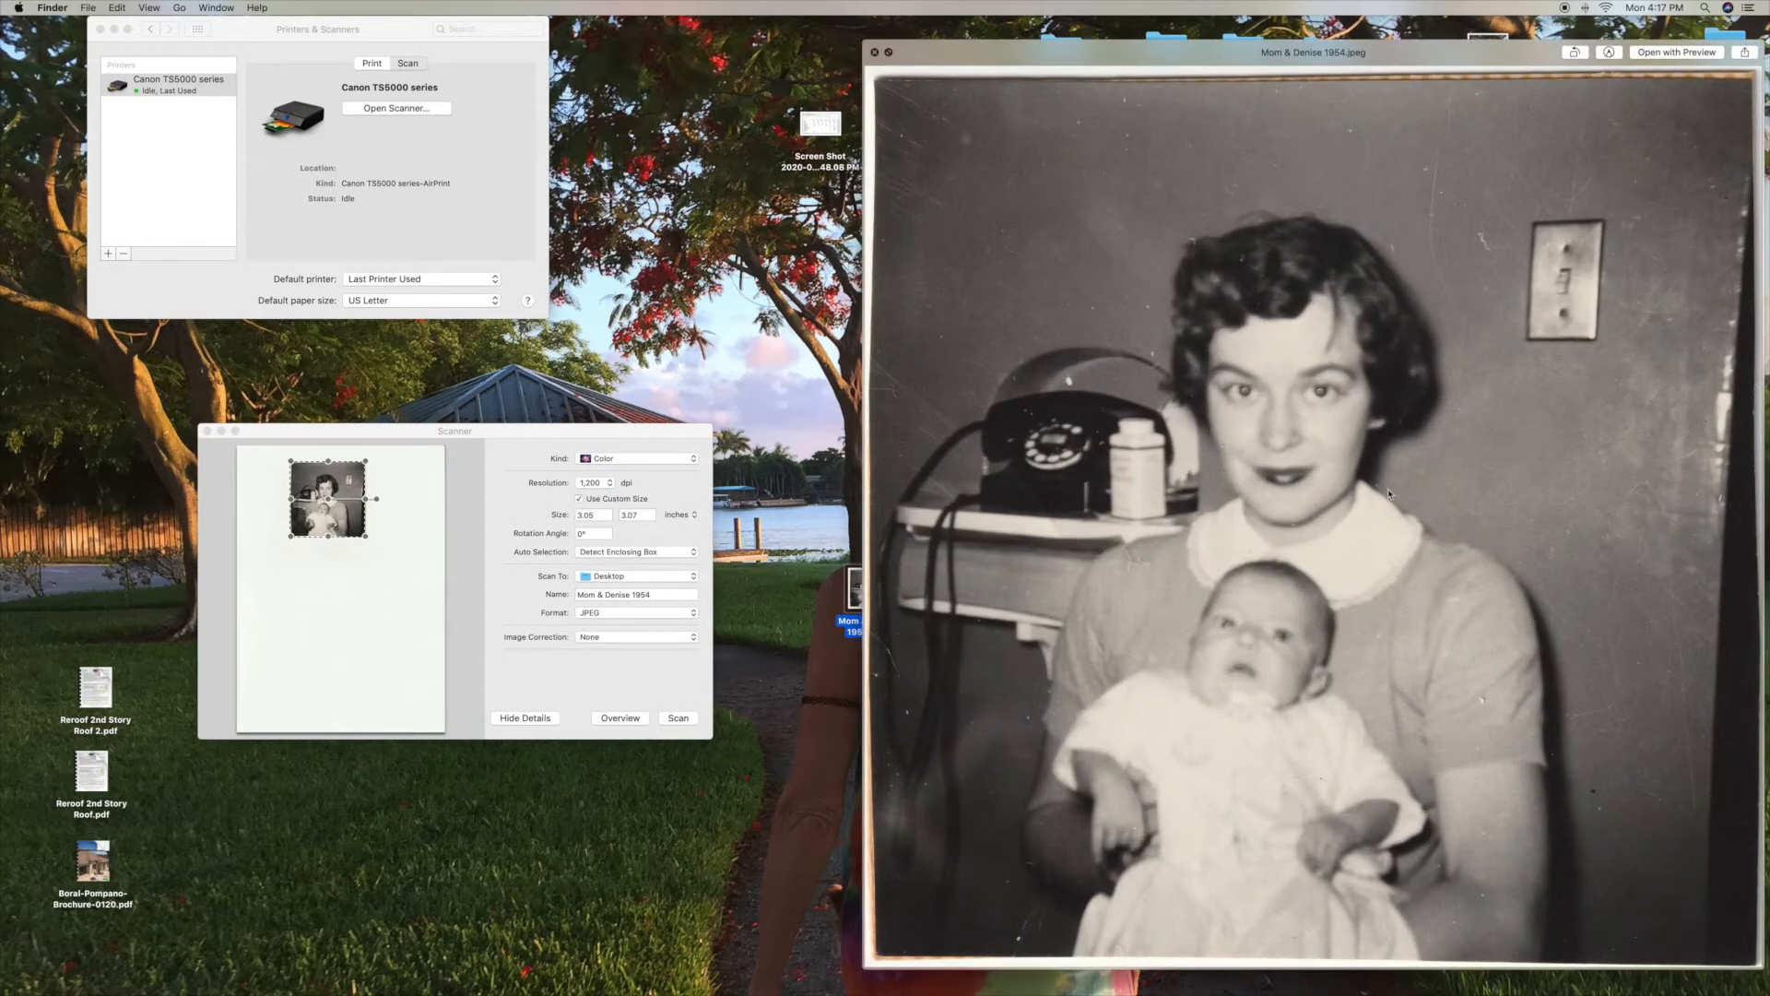
mouse_move(1221, 533)
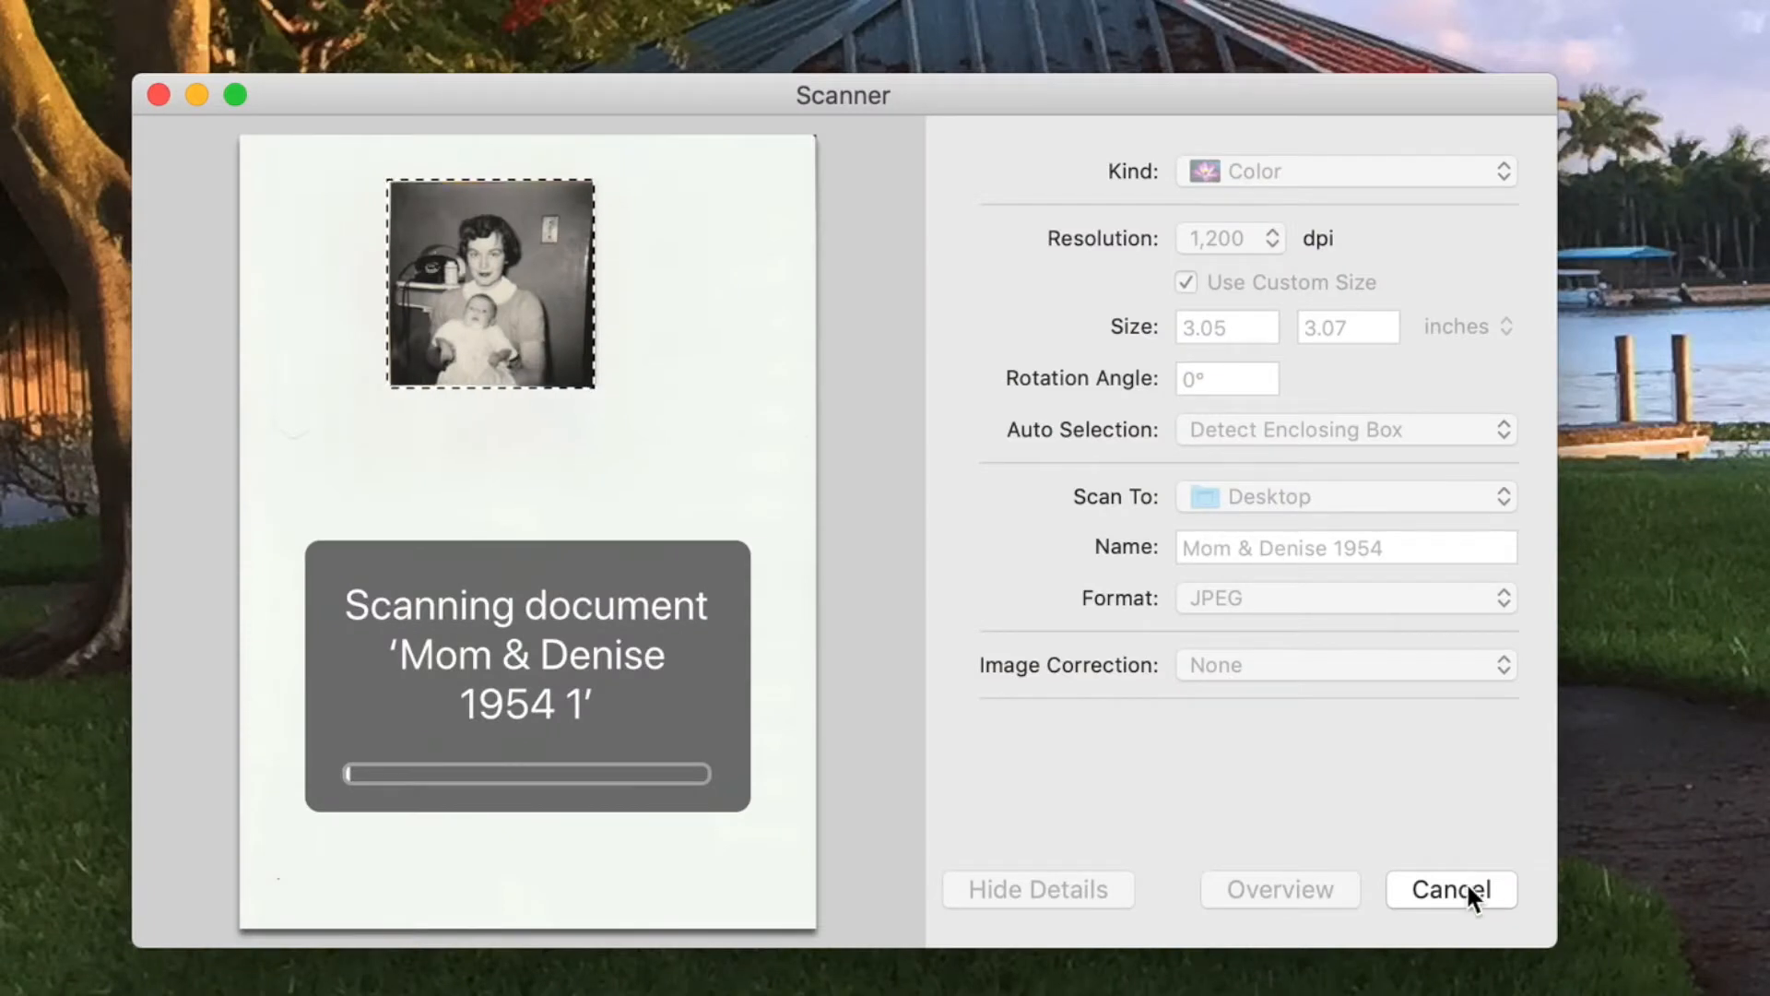
Cancel the repeat scan and enlarge the crop box to 5.16 × 4.75 inches.
left_click(1452, 889)
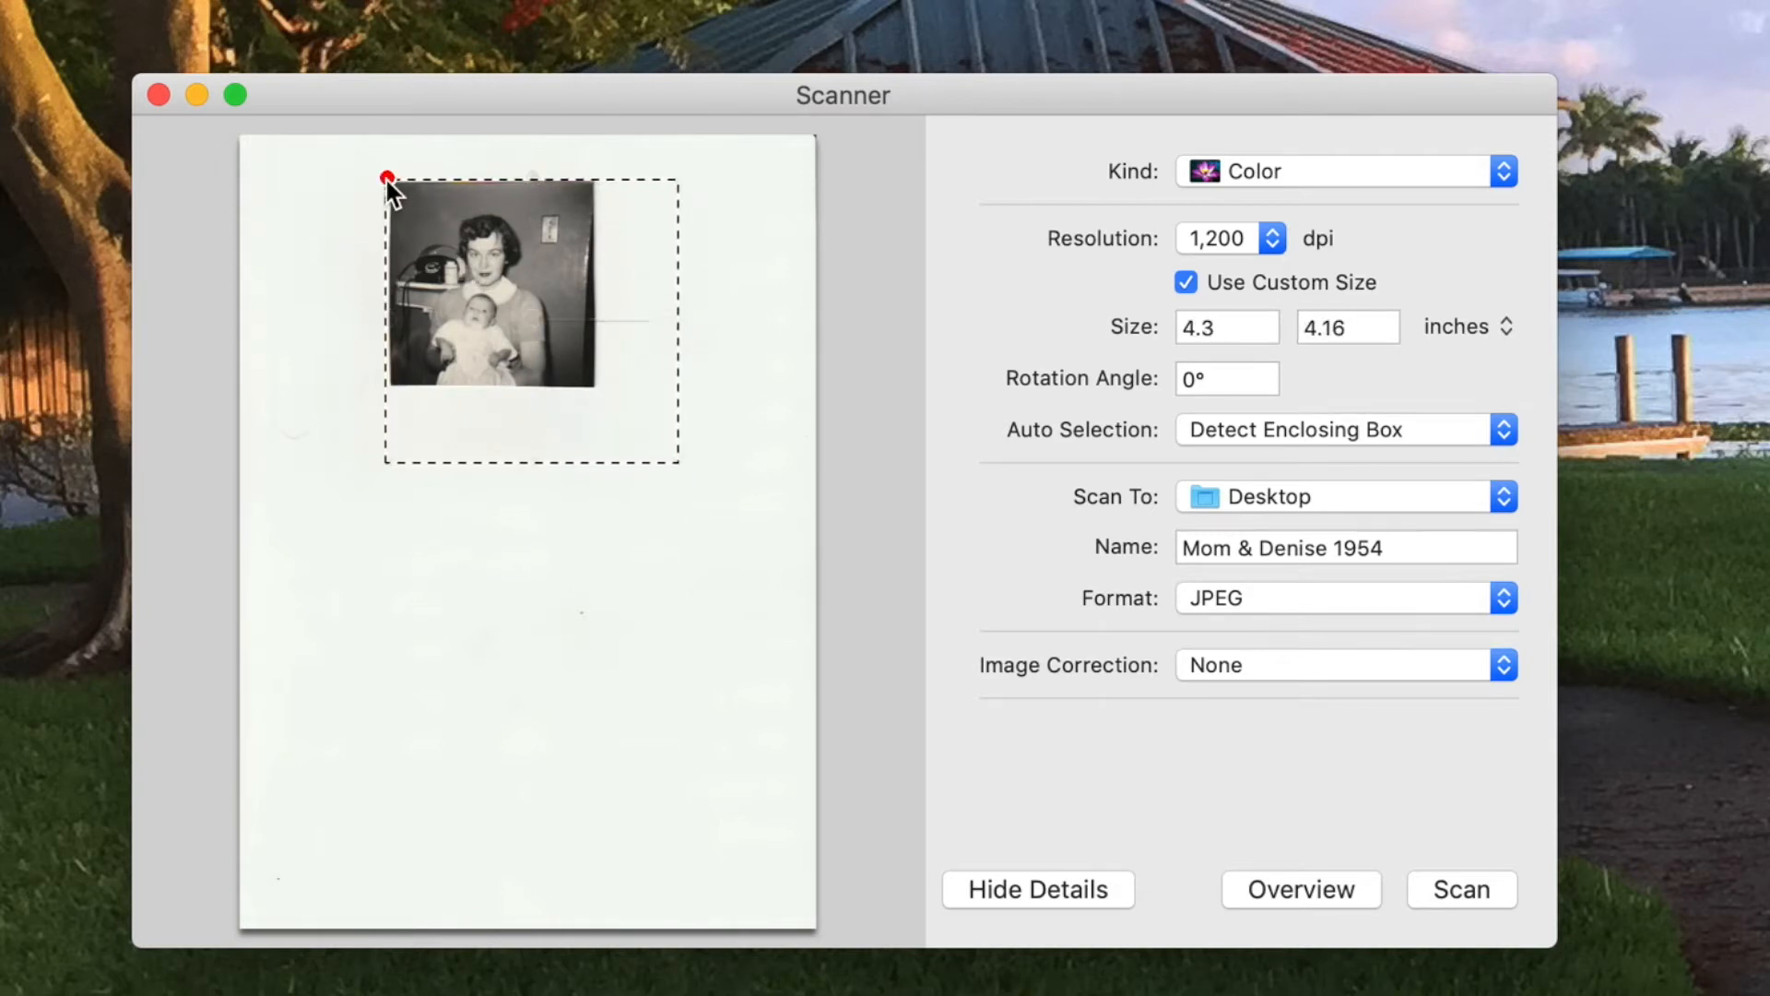
left_click_drag(387, 178, 328, 145)
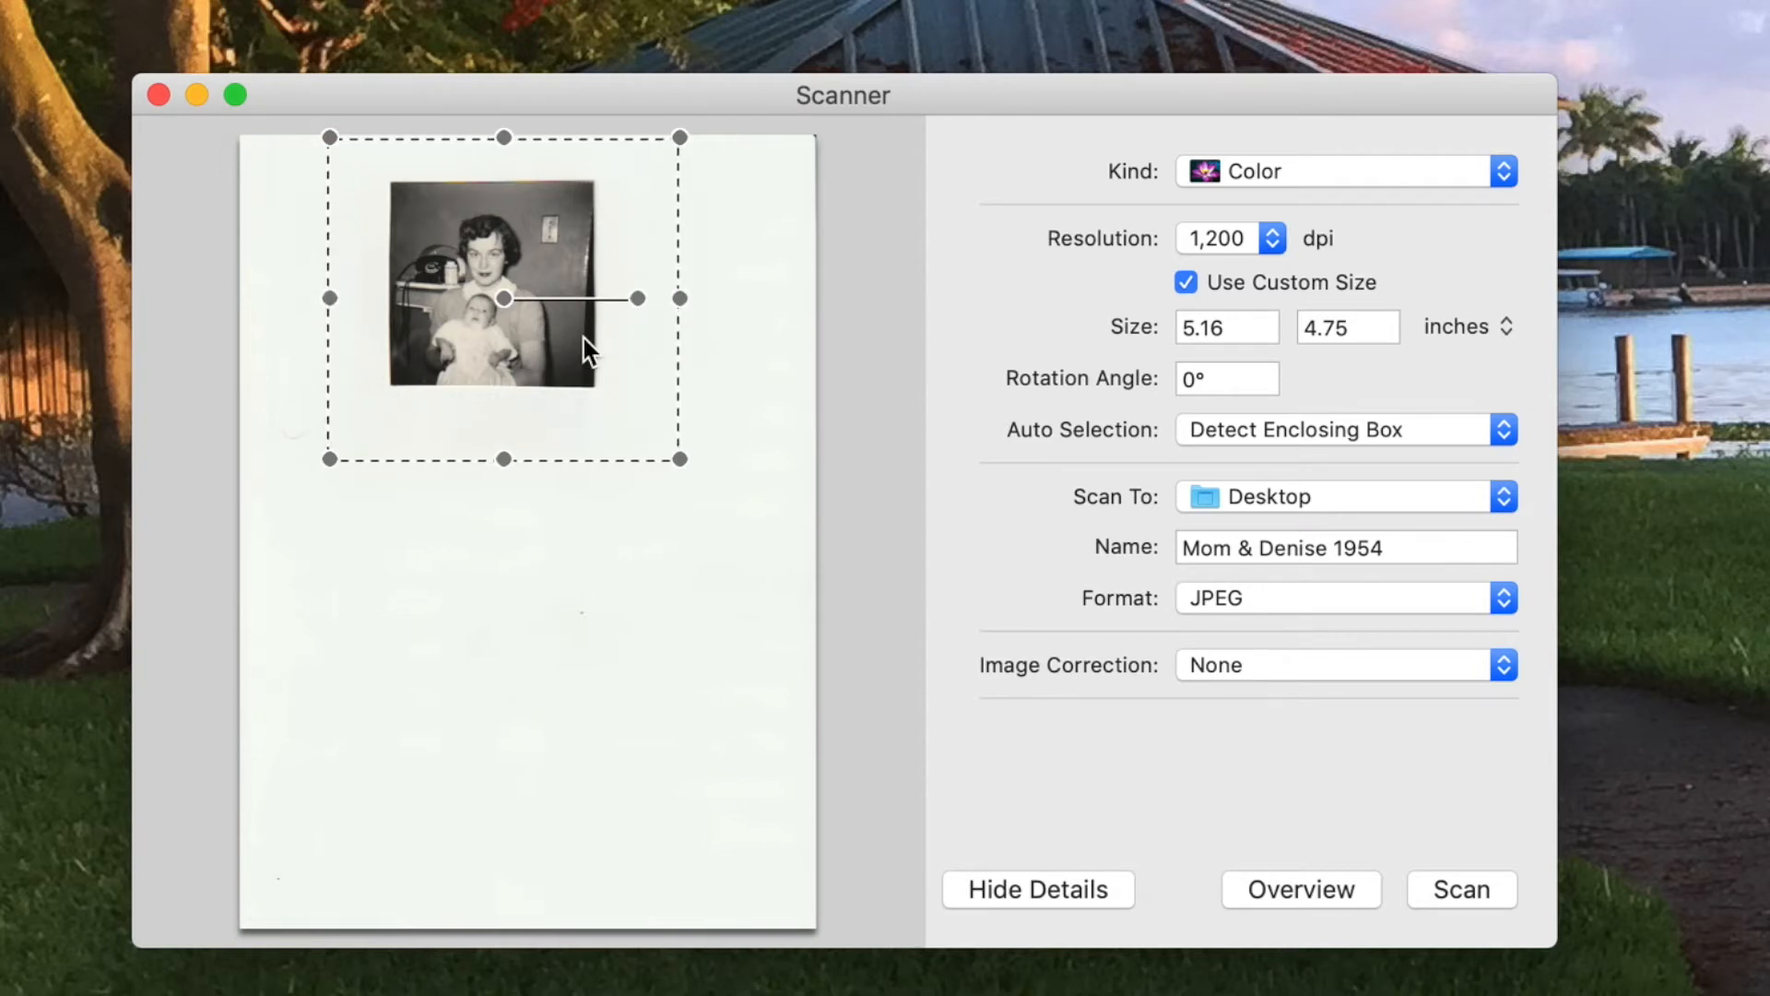
left_click(1460, 889)
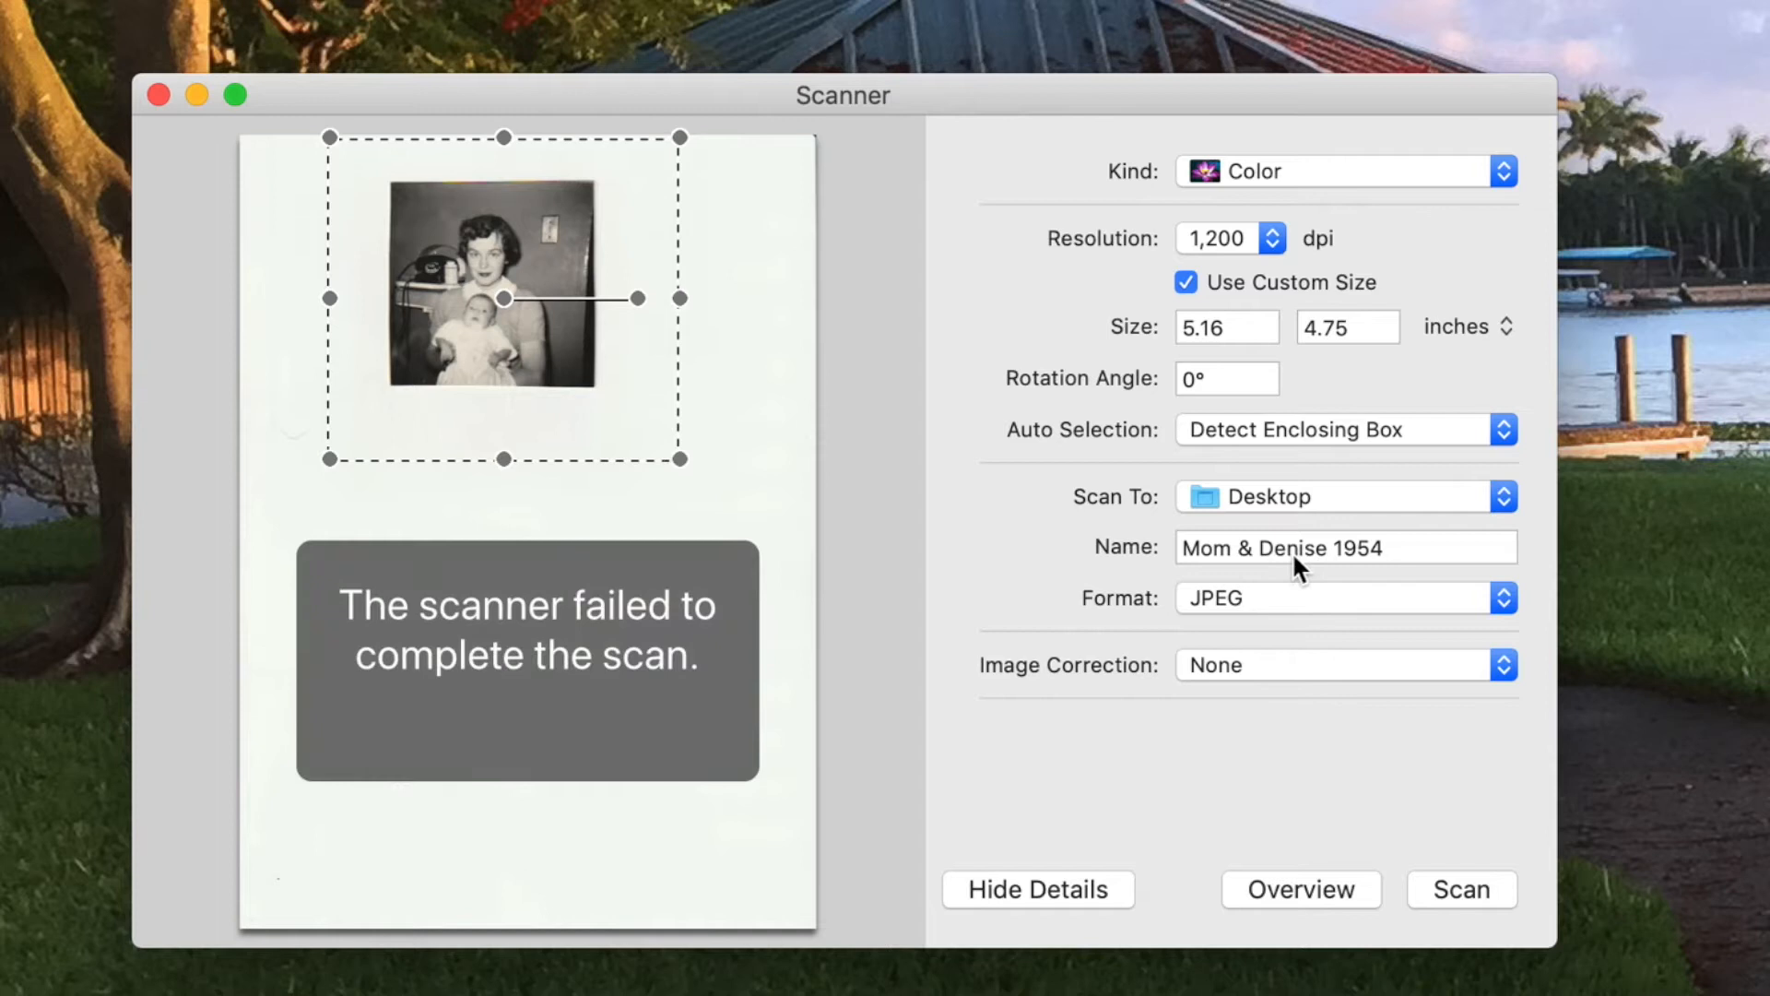
left_click(1298, 548)
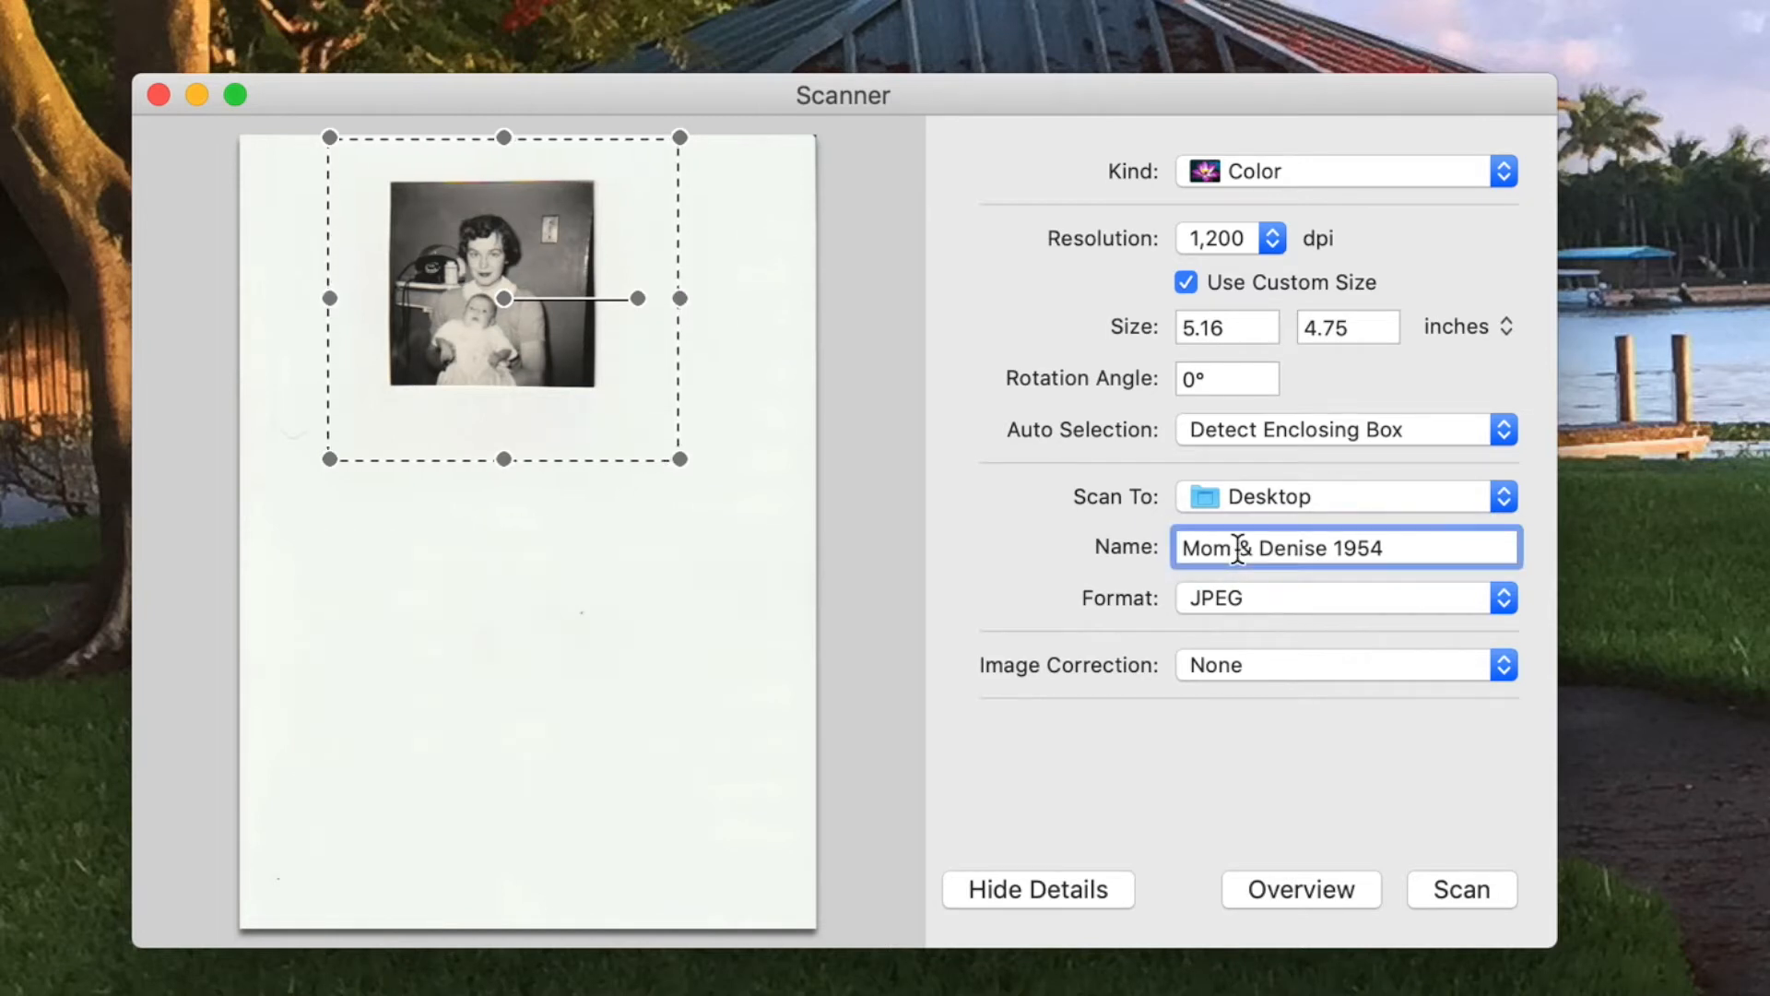
key("Backspace")
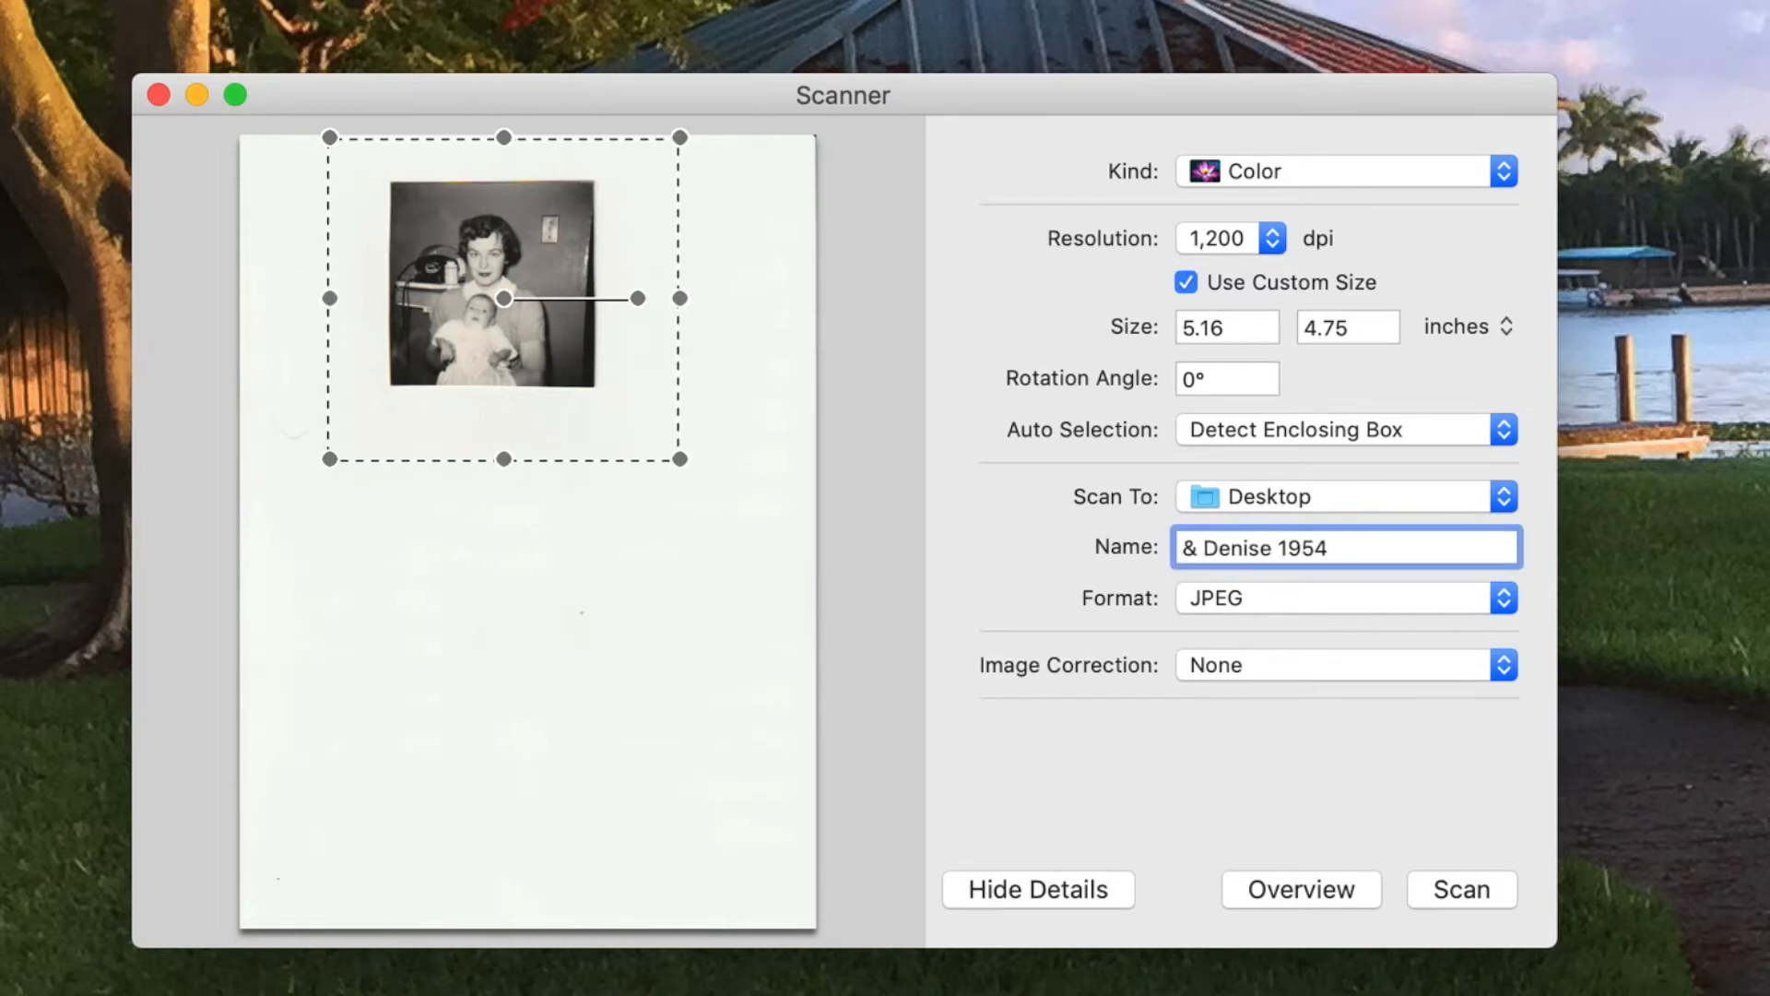
type("Grandpa S")
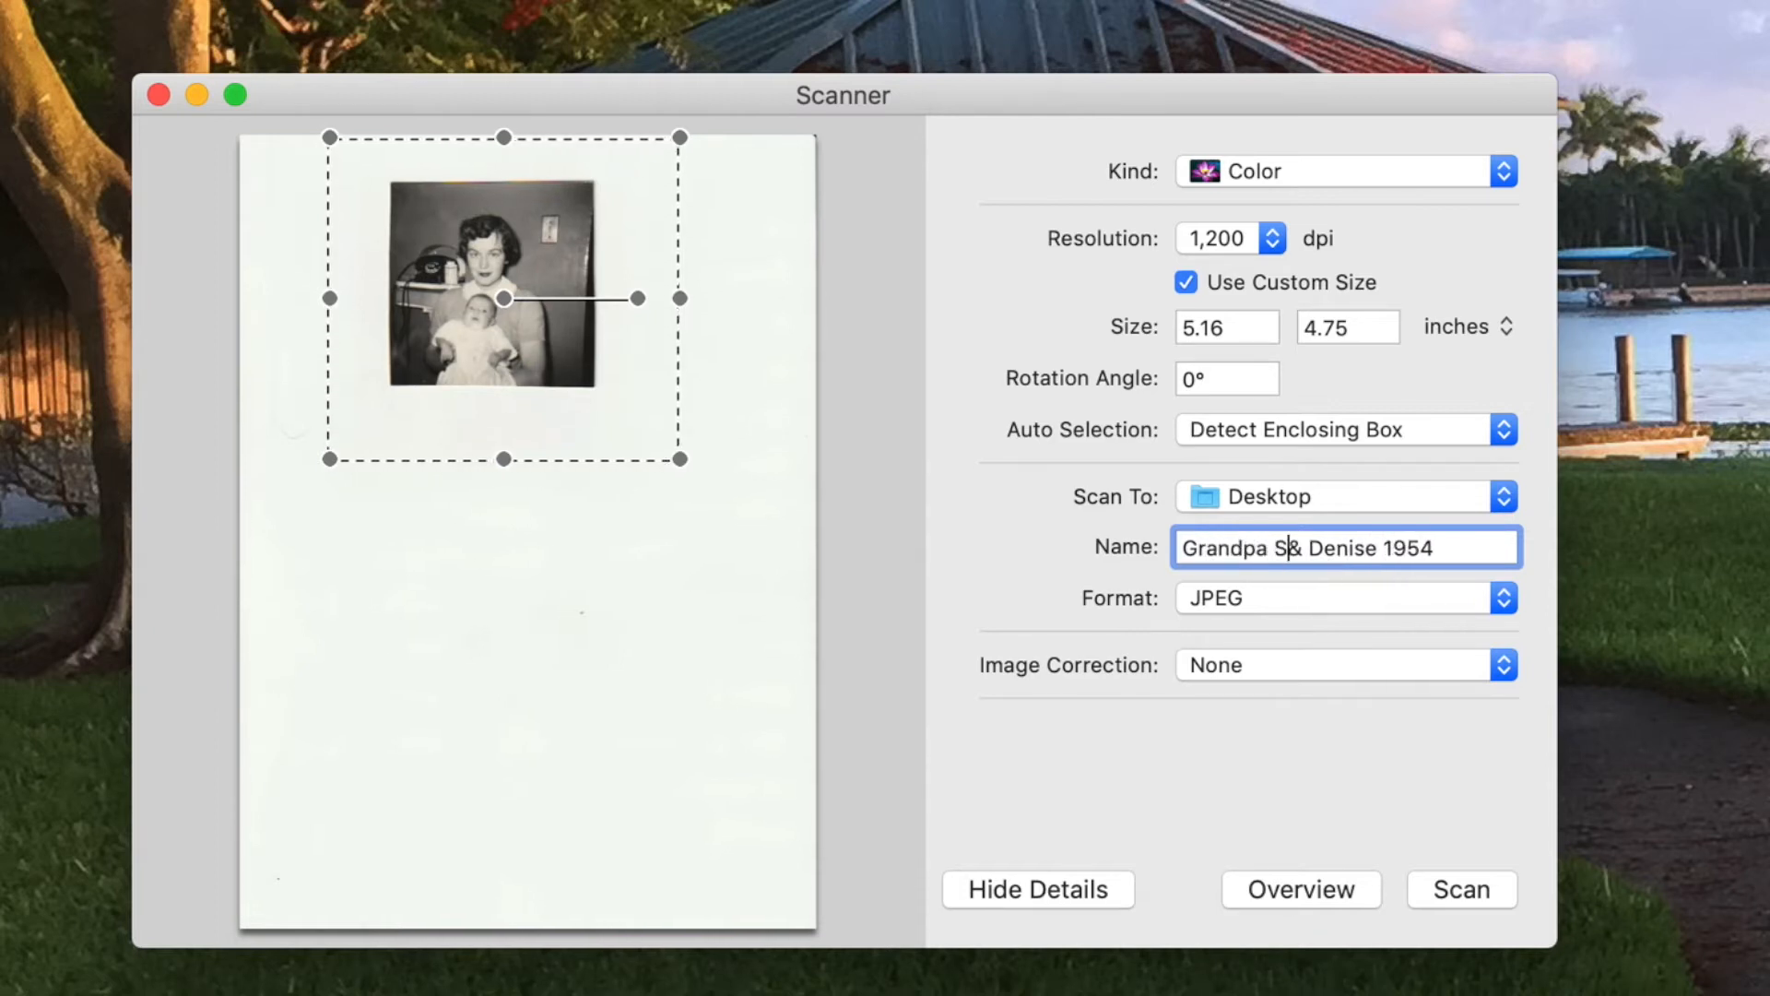
type("haffer")
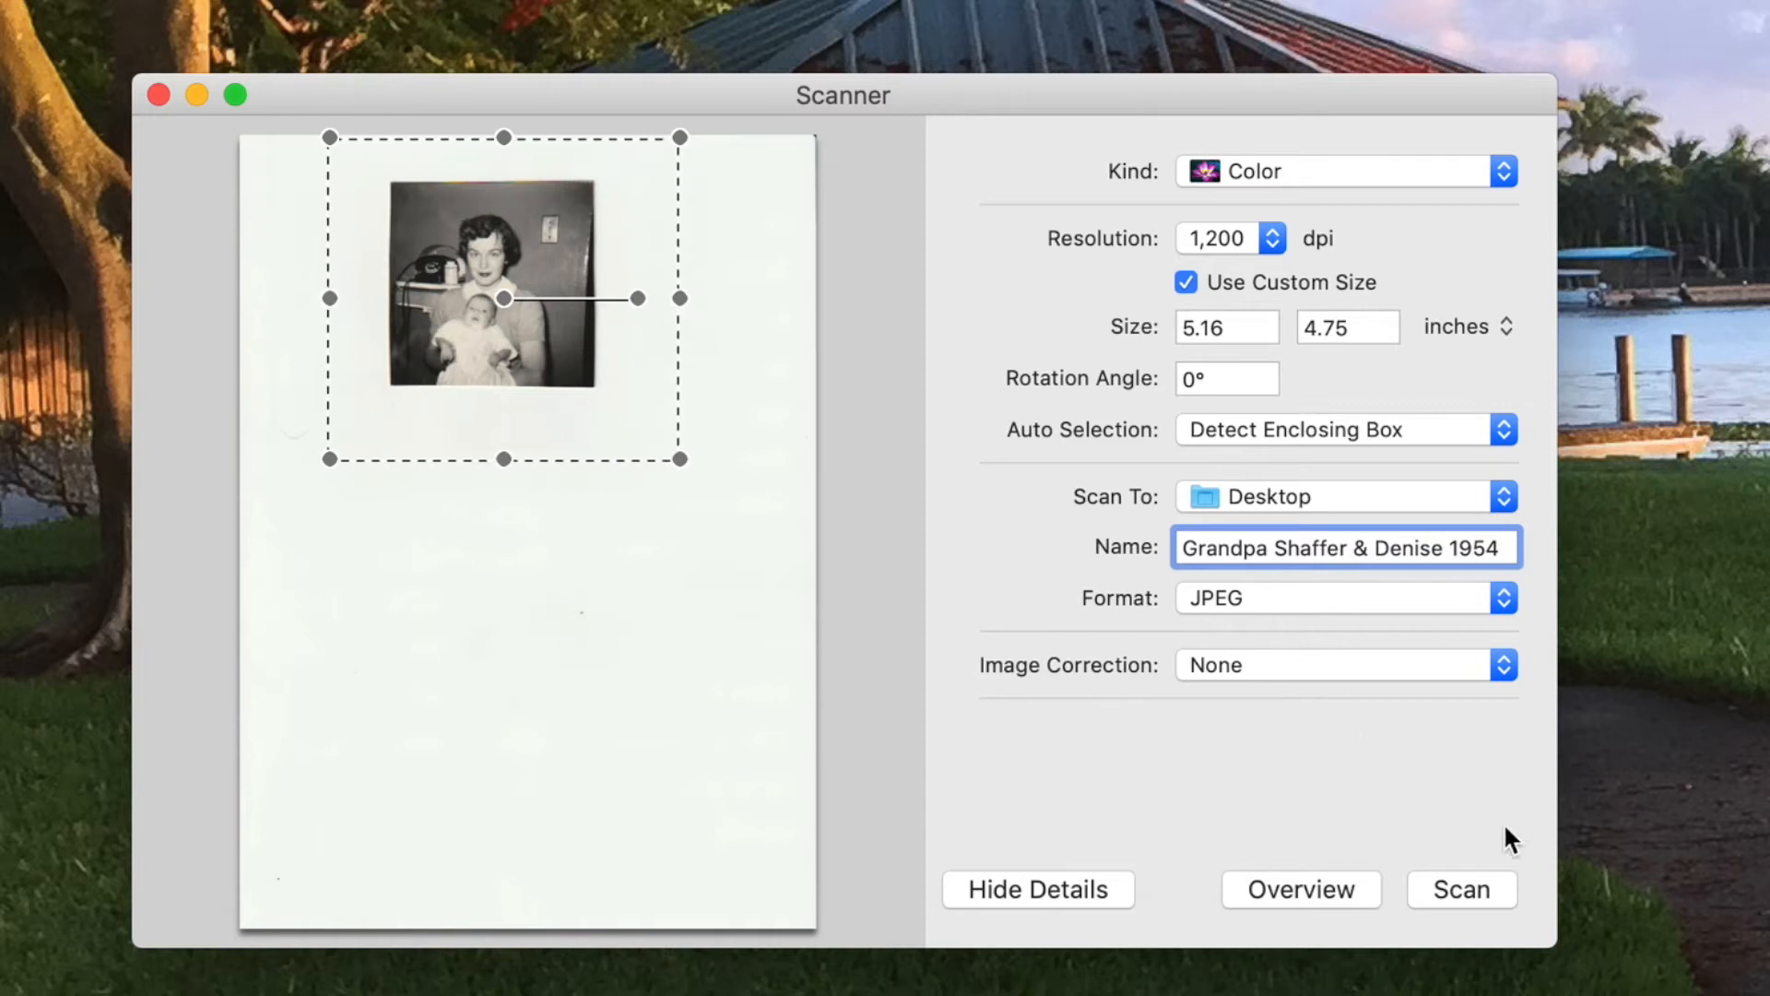
Scan the photo, producing 'Grandpa Shaffer & Denise 1954.jpeg' on the desktop.
left_click(1459, 889)
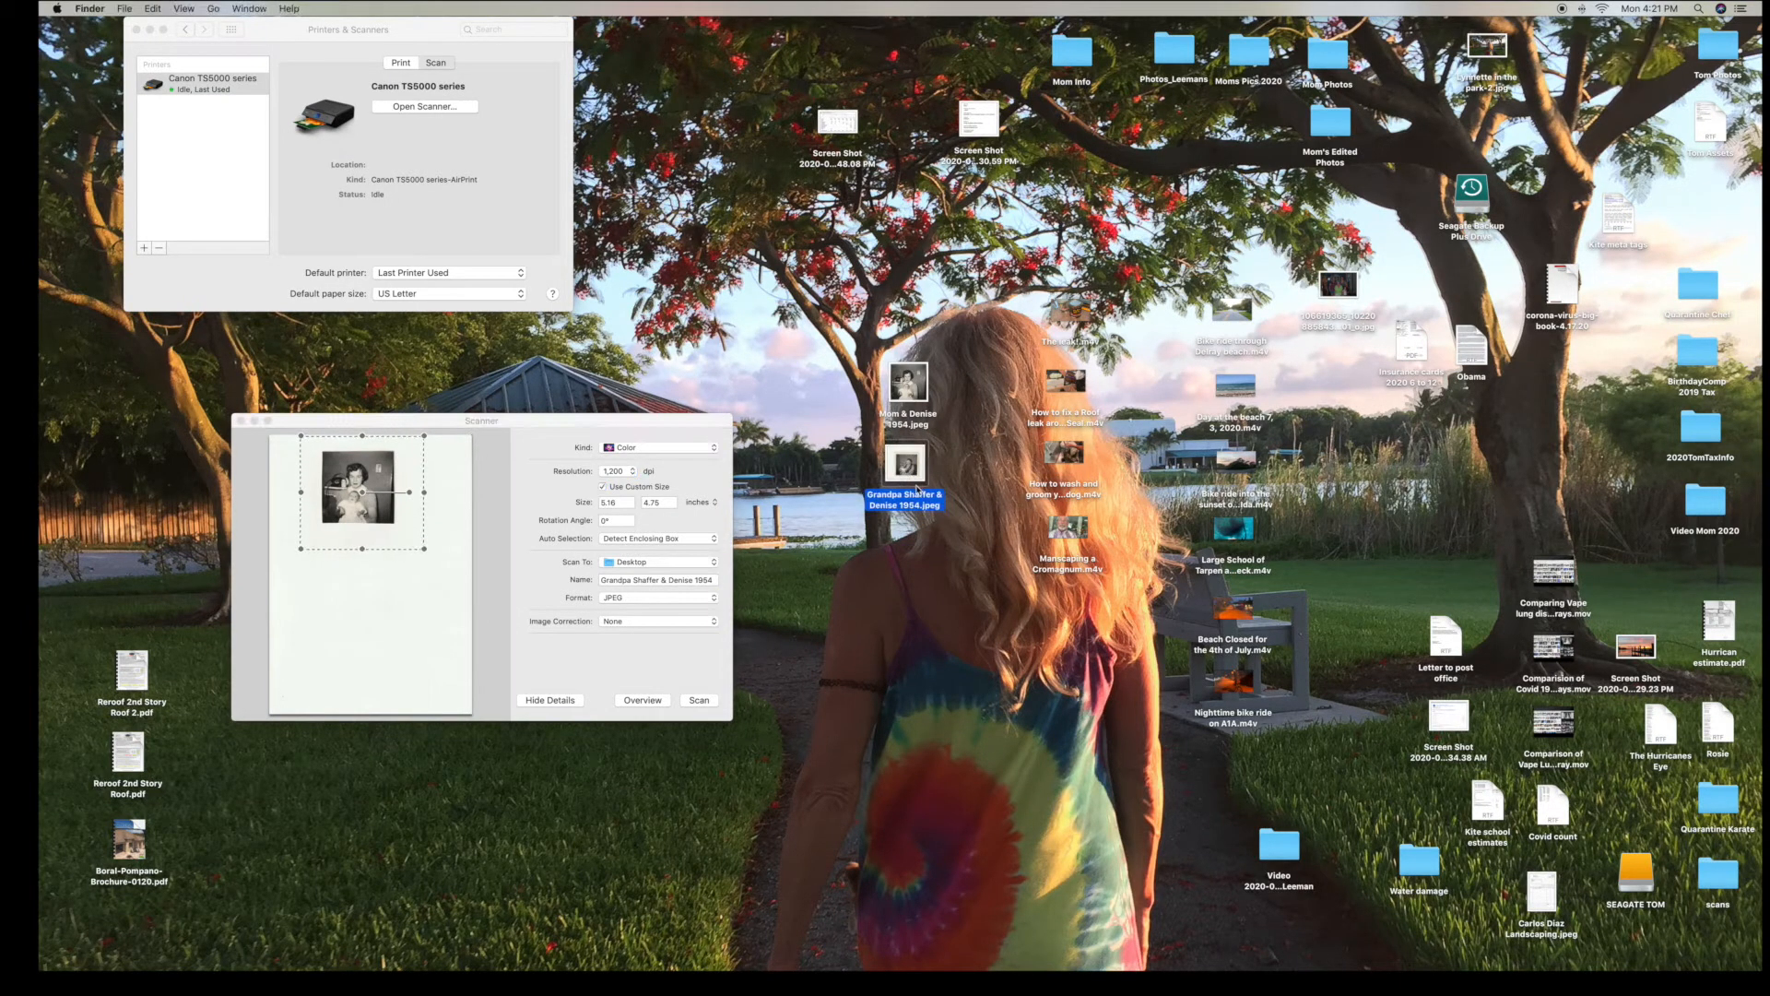
double_click(905, 464)
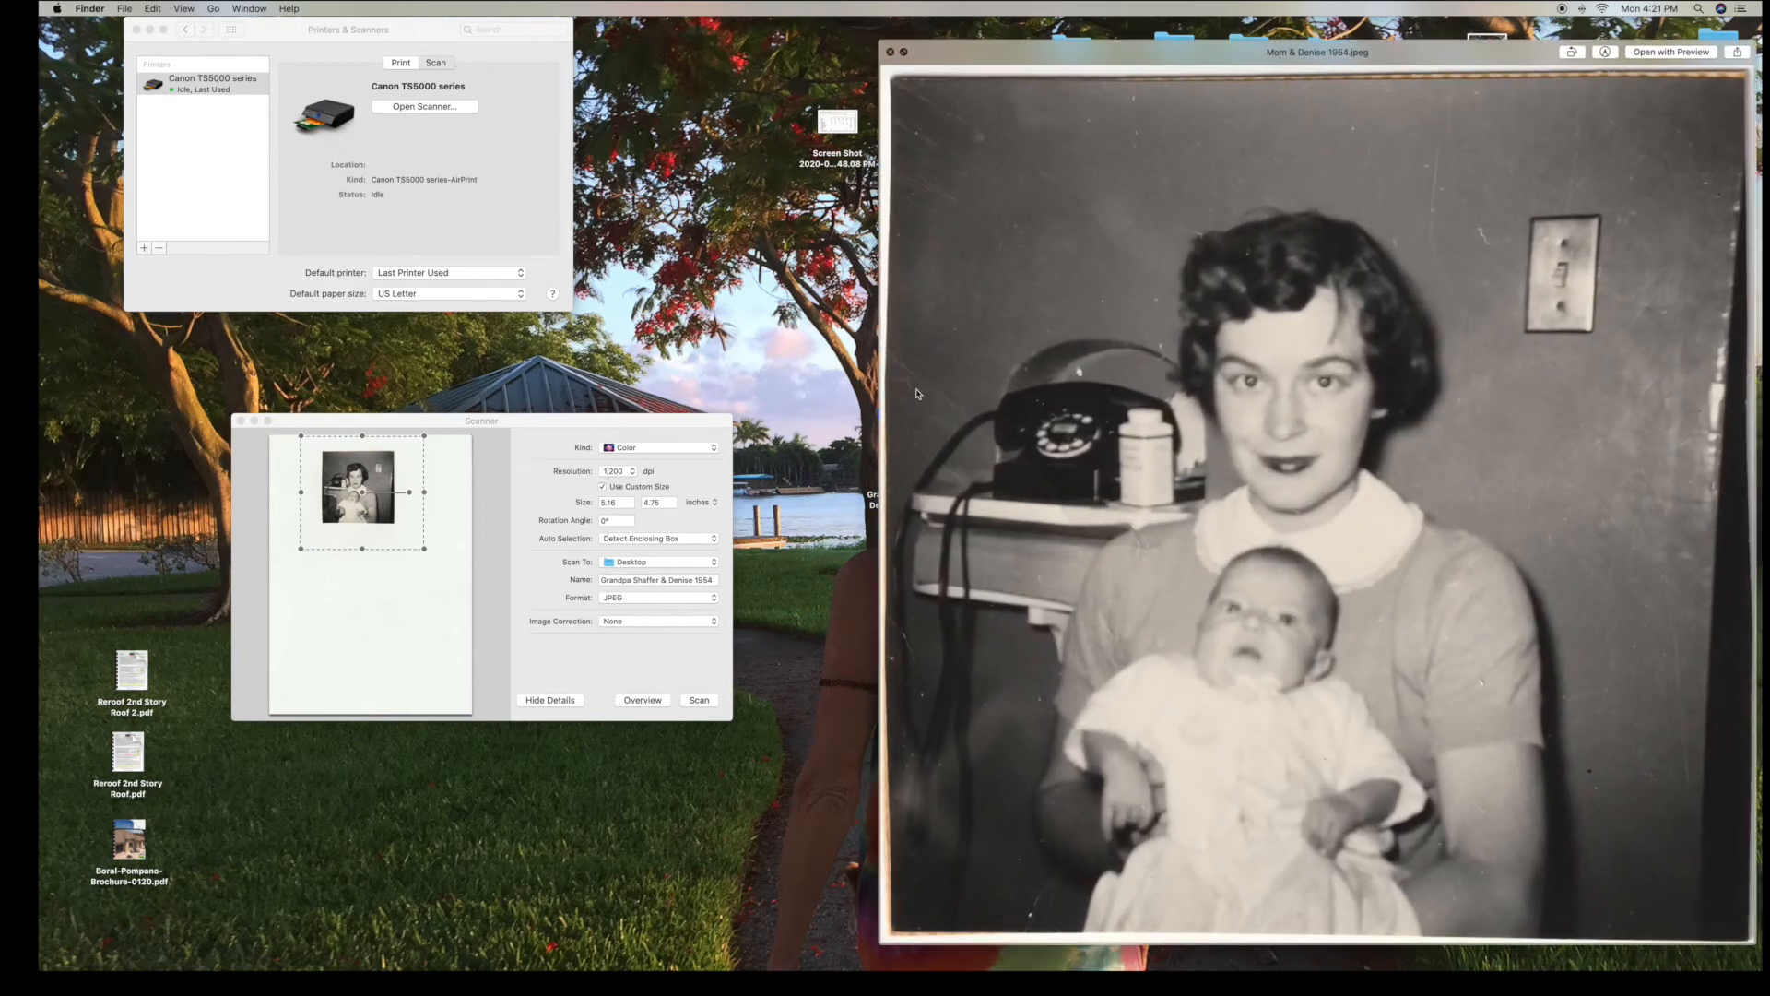
left_click(891, 51)
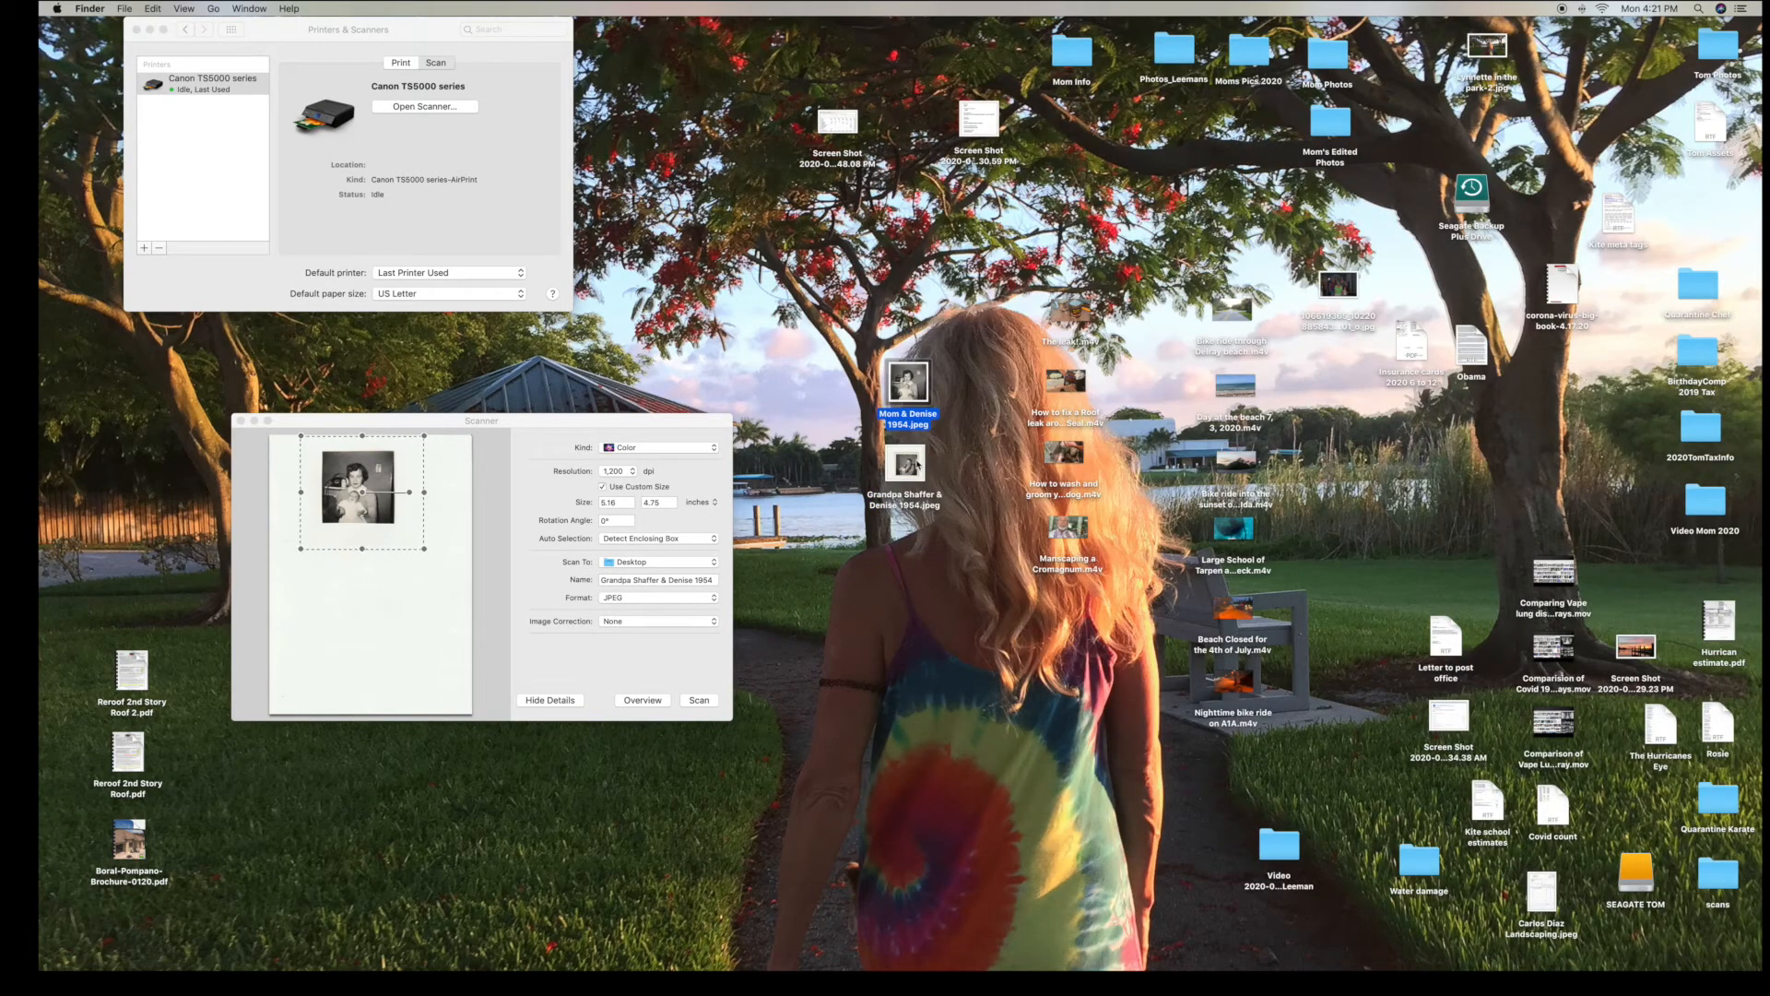
left_click(907, 462)
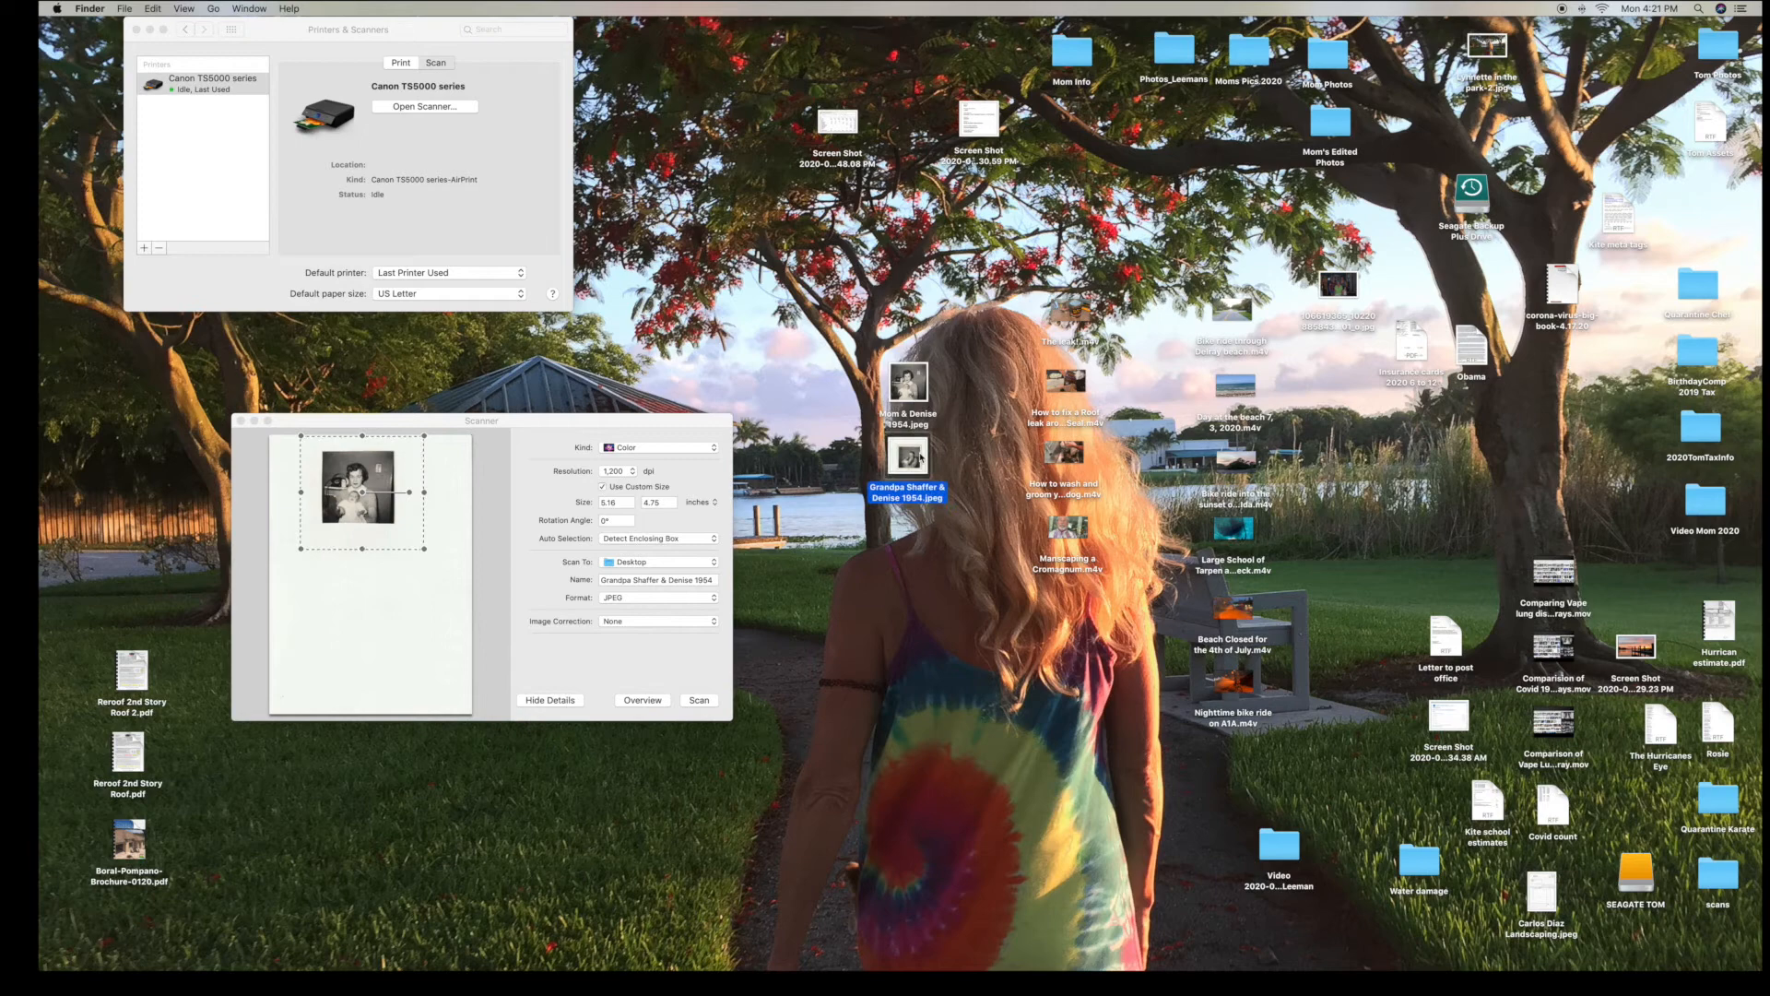